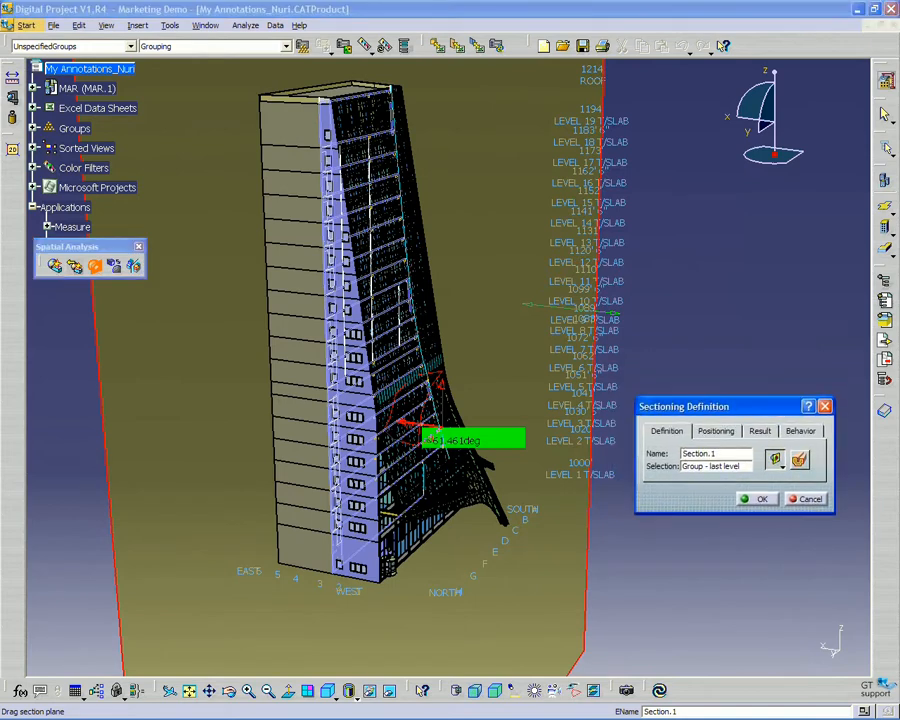
pyautogui.moveTo(800, 458)
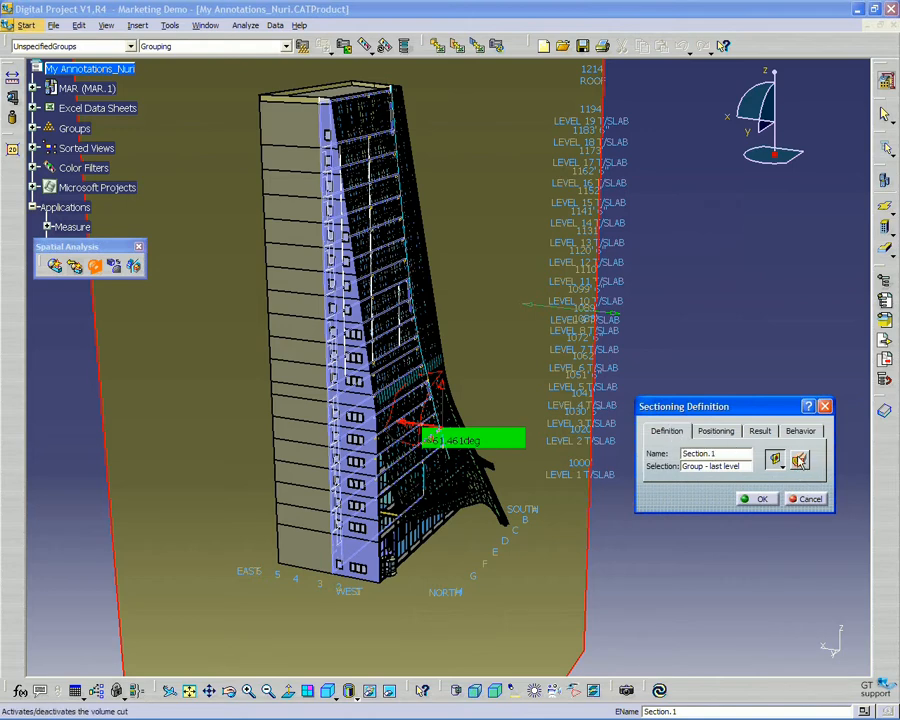
pyautogui.moveTo(800, 458)
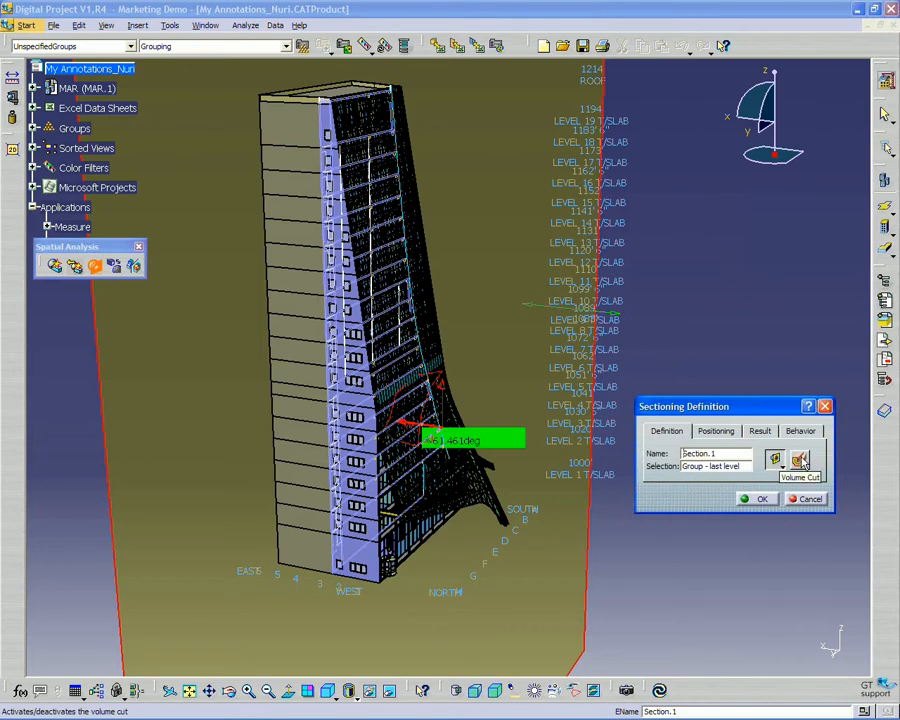
# Step: Enable Volume Cut so the tower is cut away at the section plane, exposing its floors
pyautogui.click(800, 460)
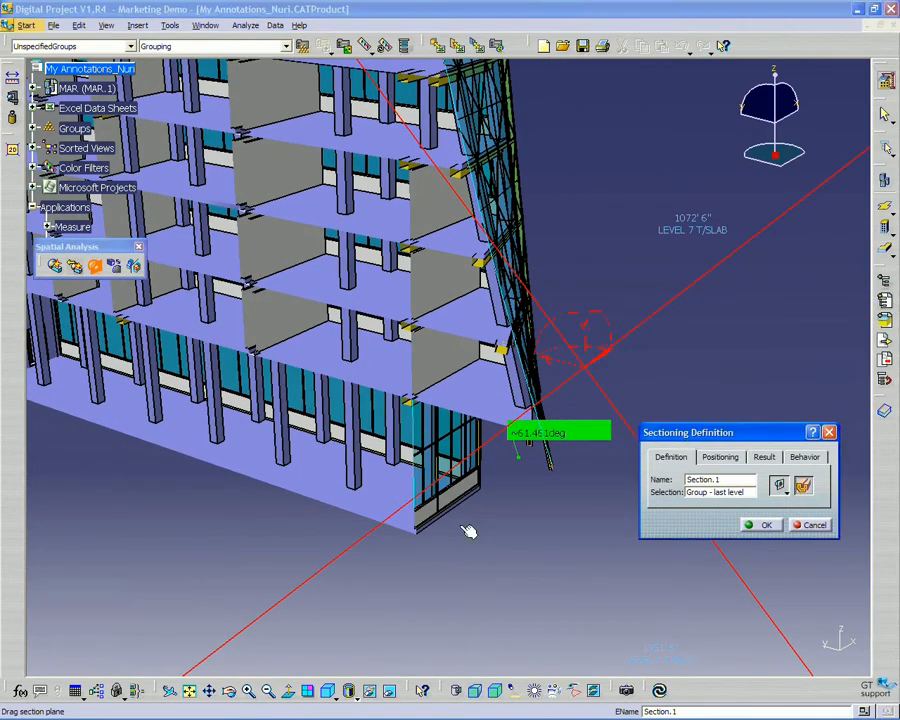
pyautogui.moveTo(470, 530); pyautogui.dragTo(590, 510)
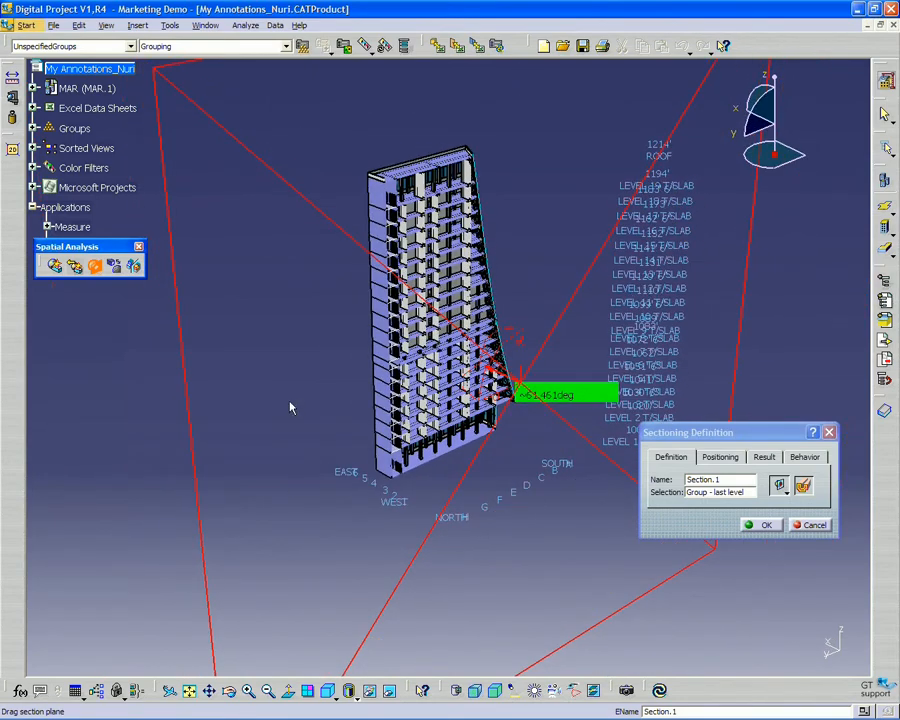
pyautogui.moveTo(280, 322)
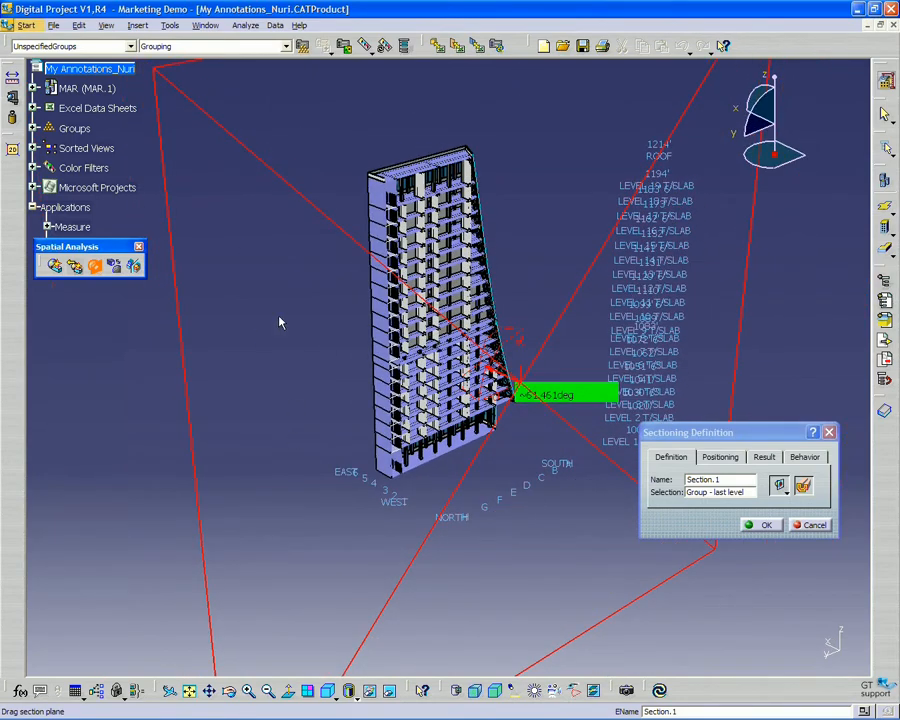
pyautogui.moveTo(310, 222)
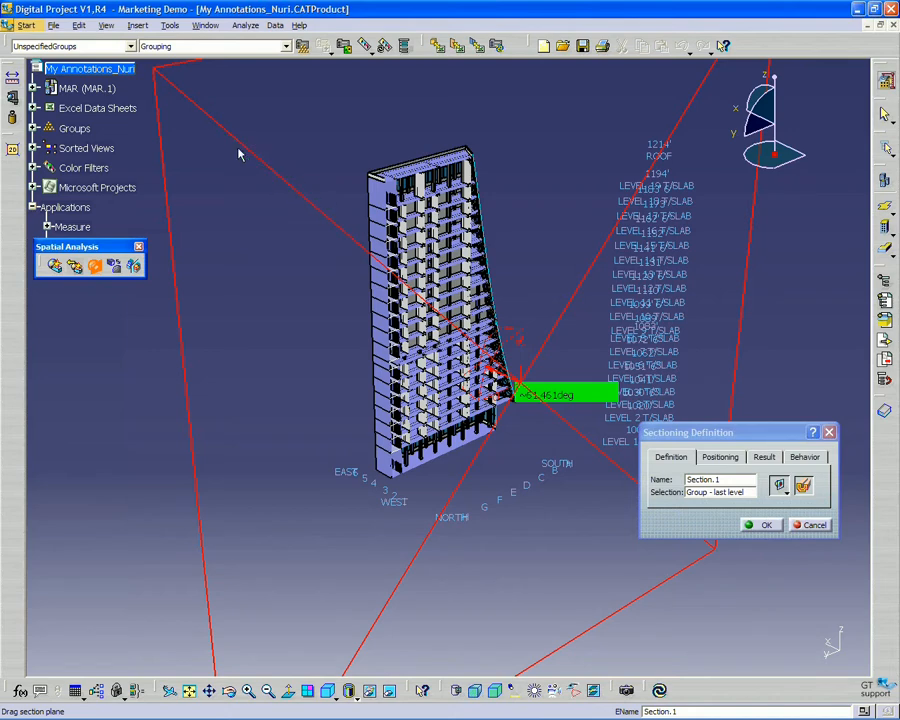
pyautogui.moveTo(602, 264)
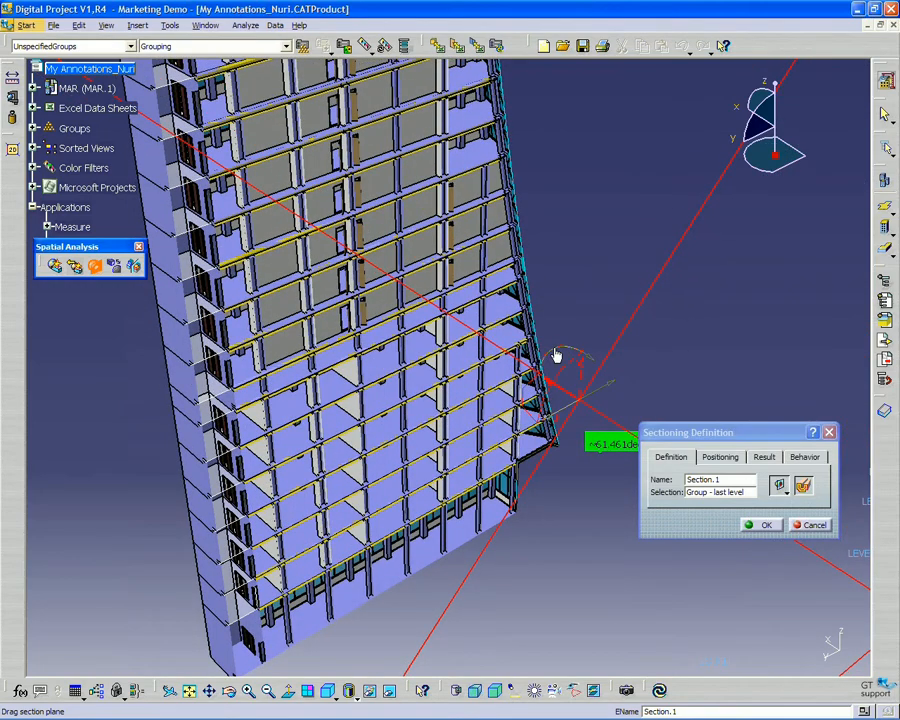
pyautogui.moveTo(556, 354)
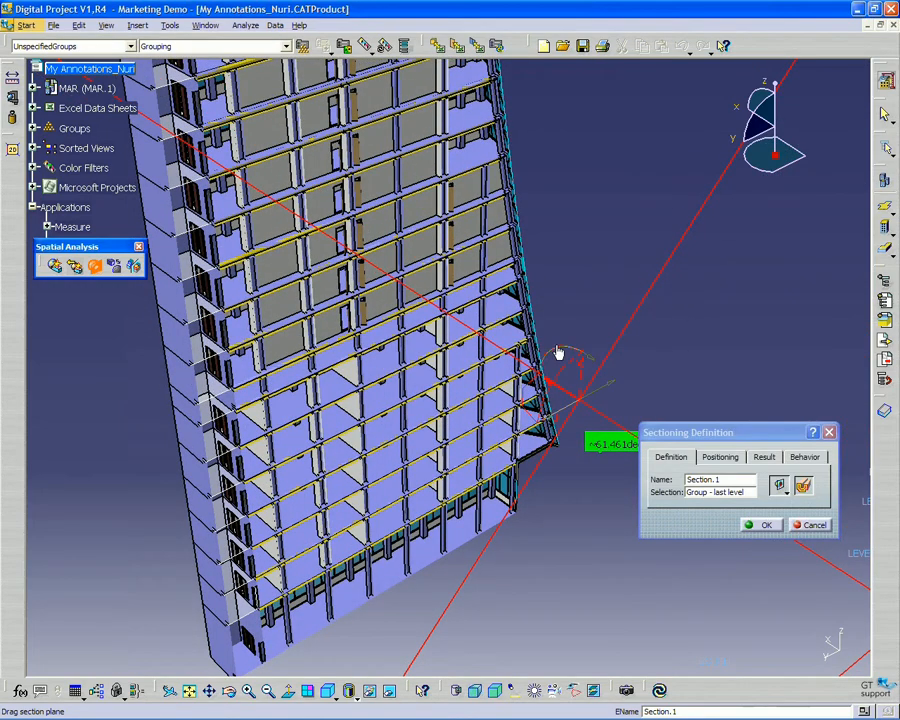
pyautogui.moveTo(560, 352)
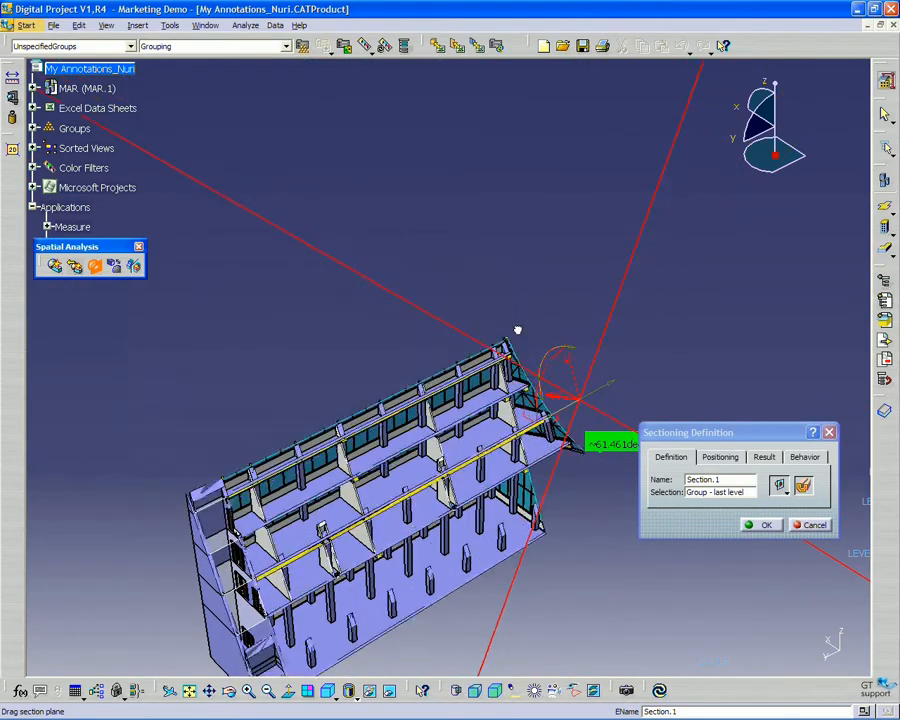
# Step: Rotate the section plane horizontal and shift it up to isolate a single upper floor
pyautogui.moveTo(516, 330); pyautogui.dragTo(492, 372)
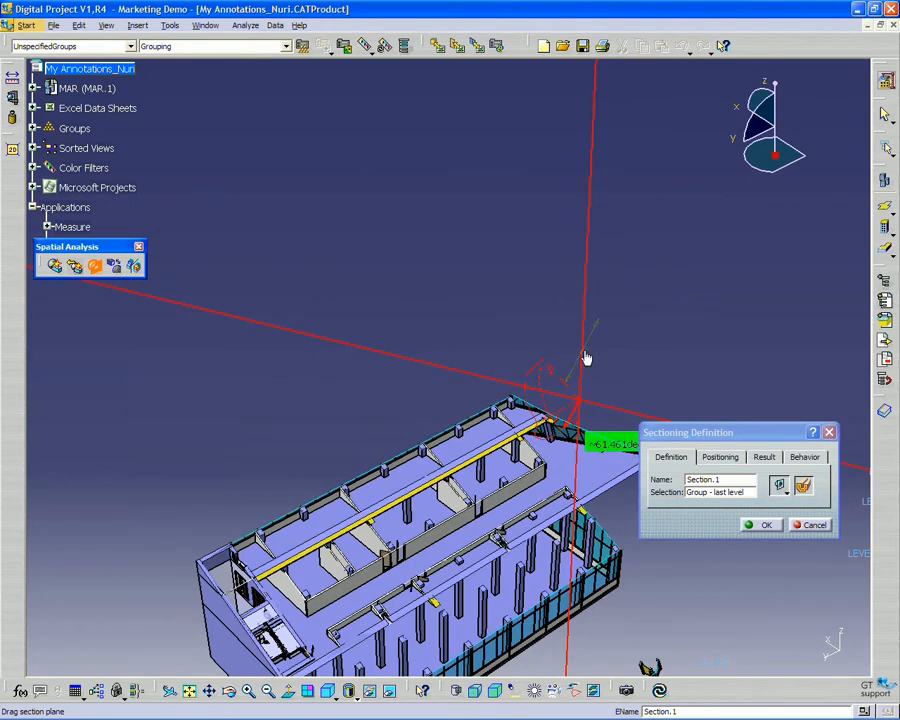
pyautogui.moveTo(586, 358); pyautogui.dragTo(576, 368)
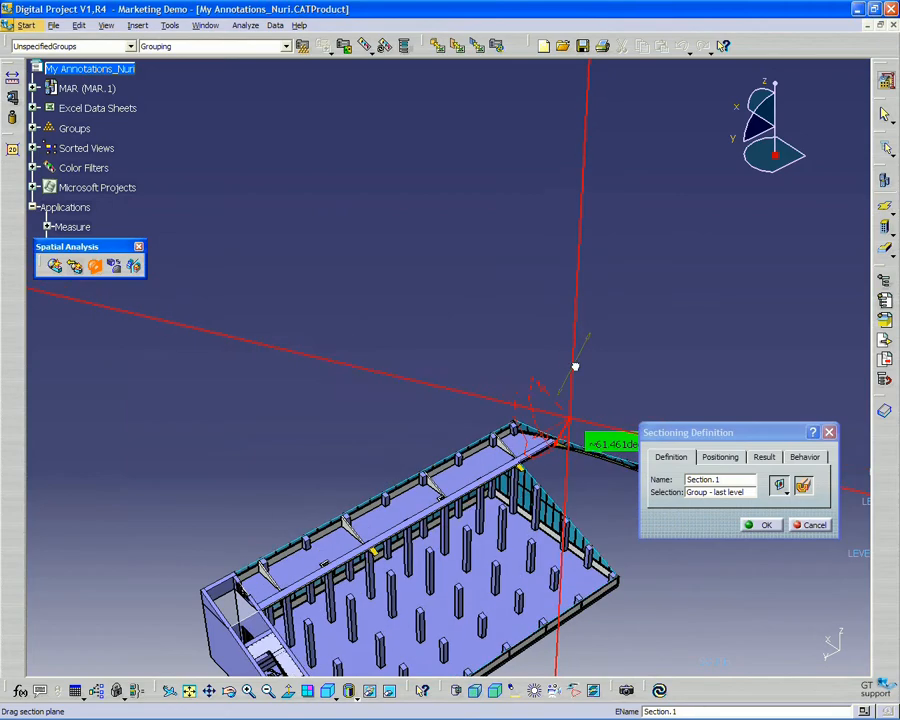
pyautogui.moveTo(576, 364); pyautogui.dragTo(610, 328)
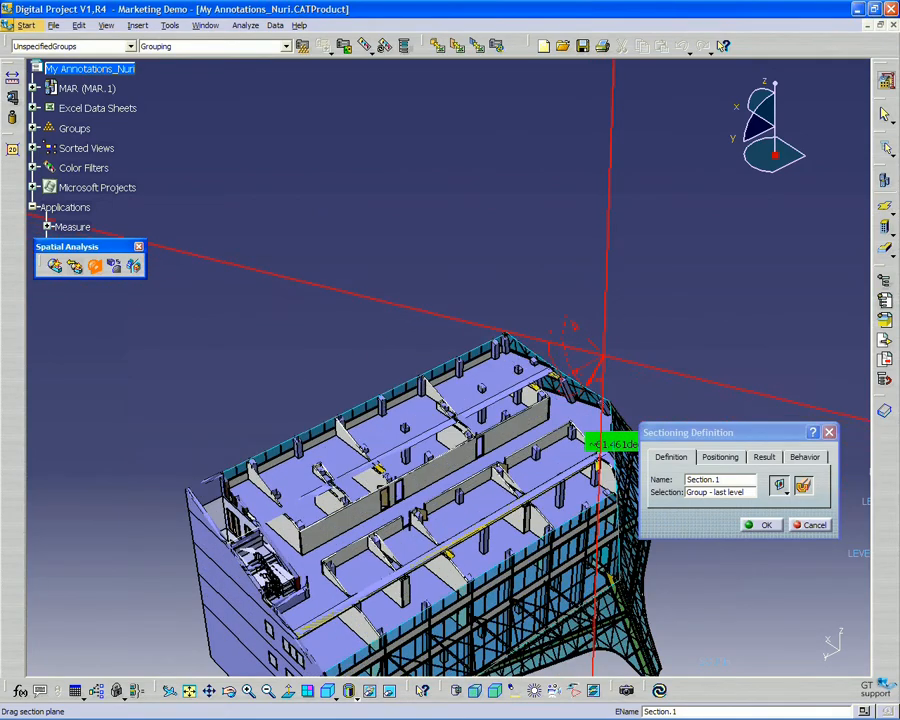
pyautogui.moveTo(504, 328)
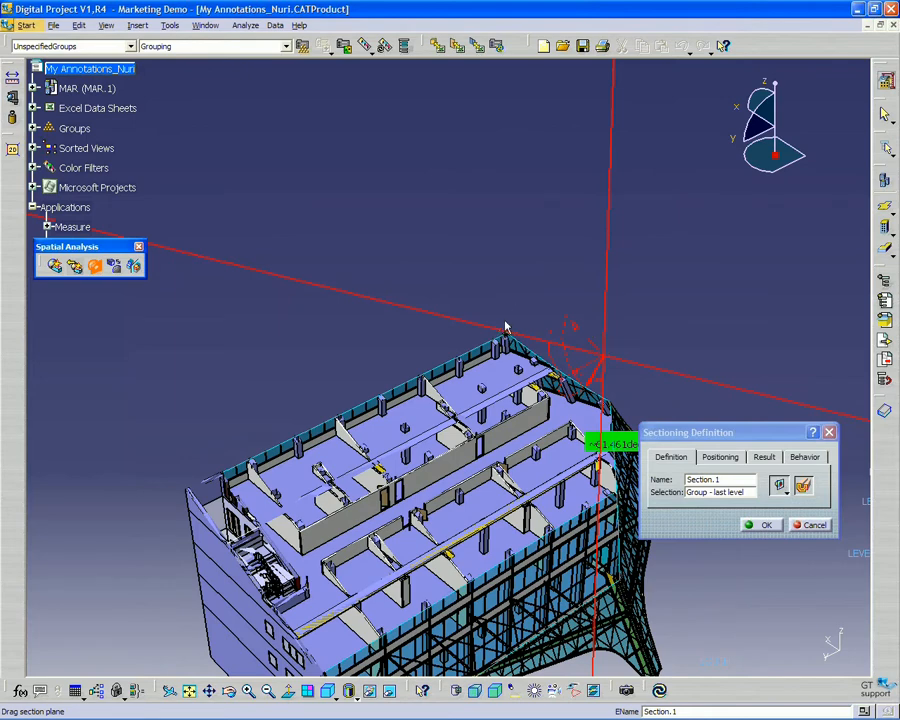
pyautogui.moveTo(724, 432)
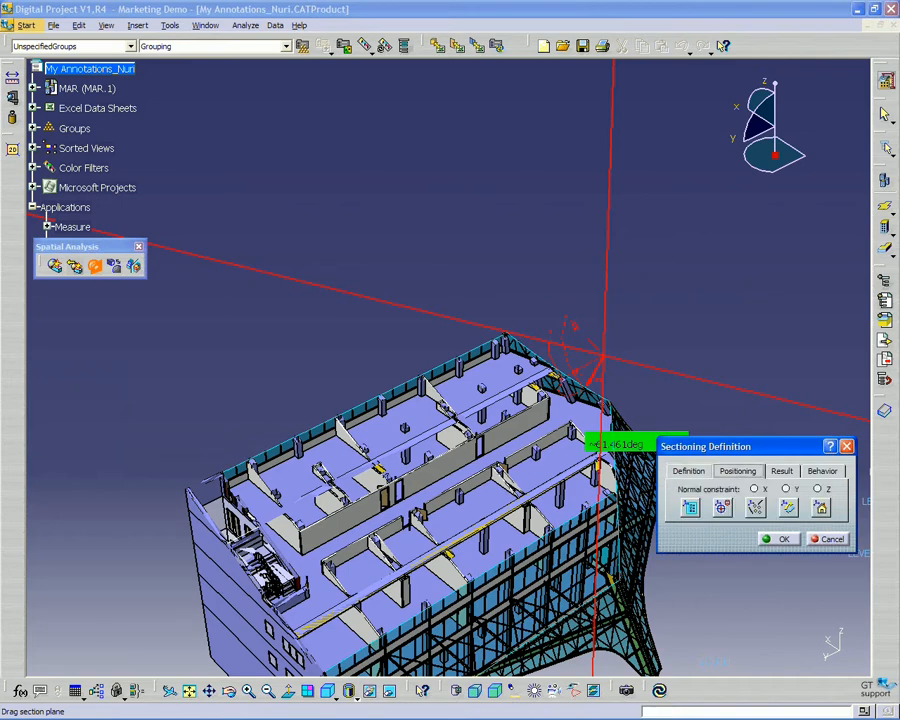
pyautogui.moveTo(828, 294)
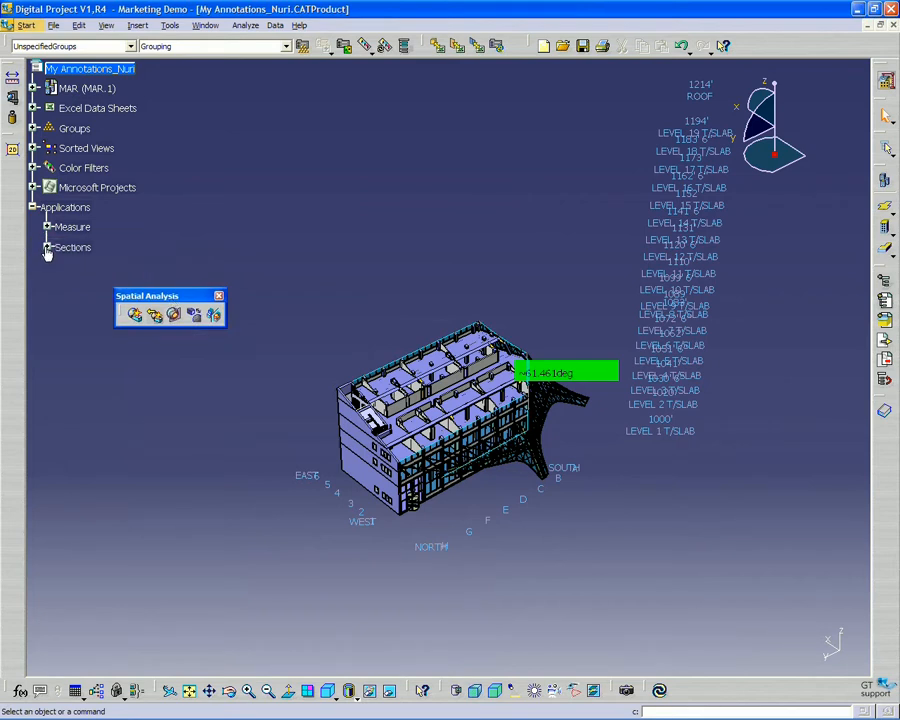
pyautogui.click(46, 248)
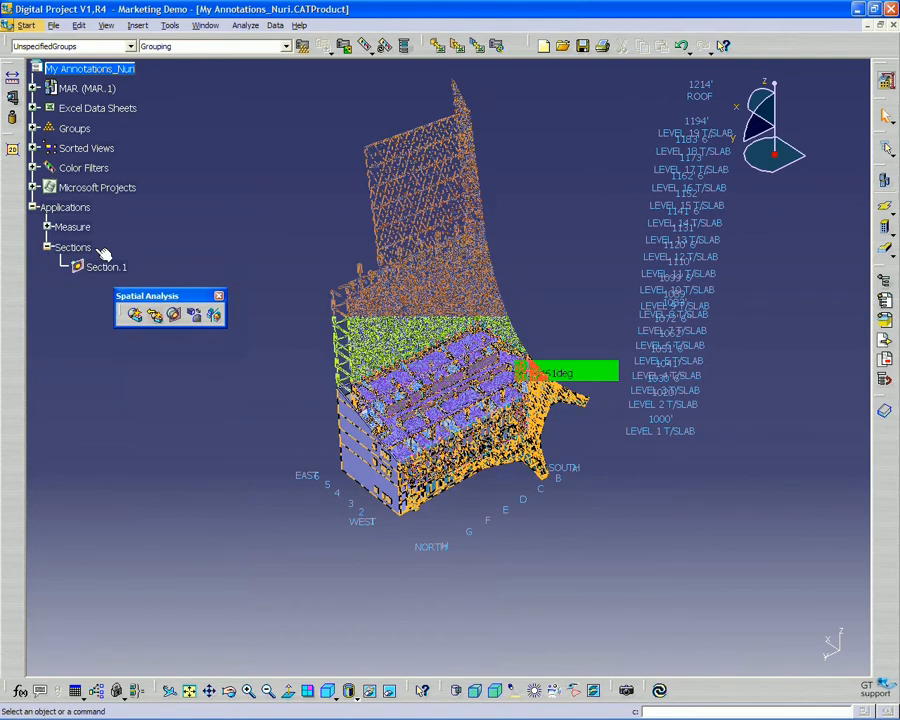
pyautogui.click(104, 266)
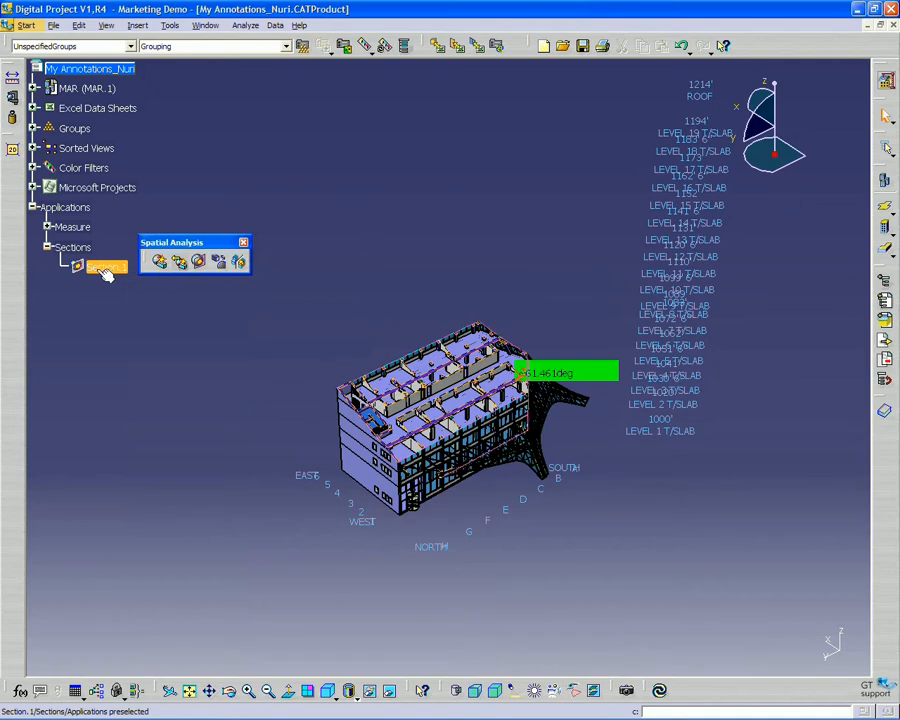
pyautogui.rightClick(104, 266)
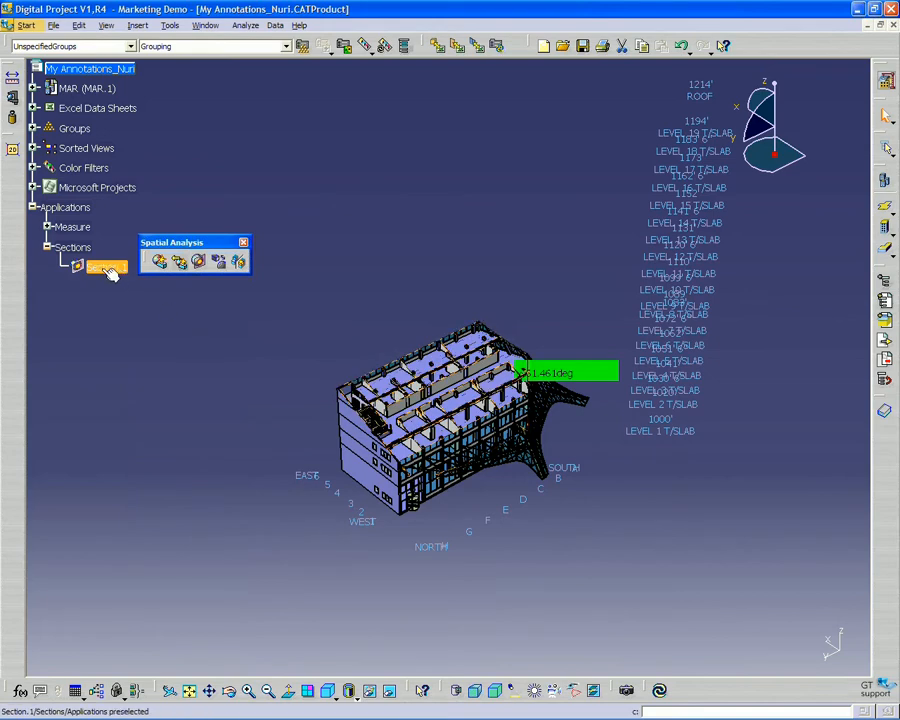
pyautogui.click(108, 266)
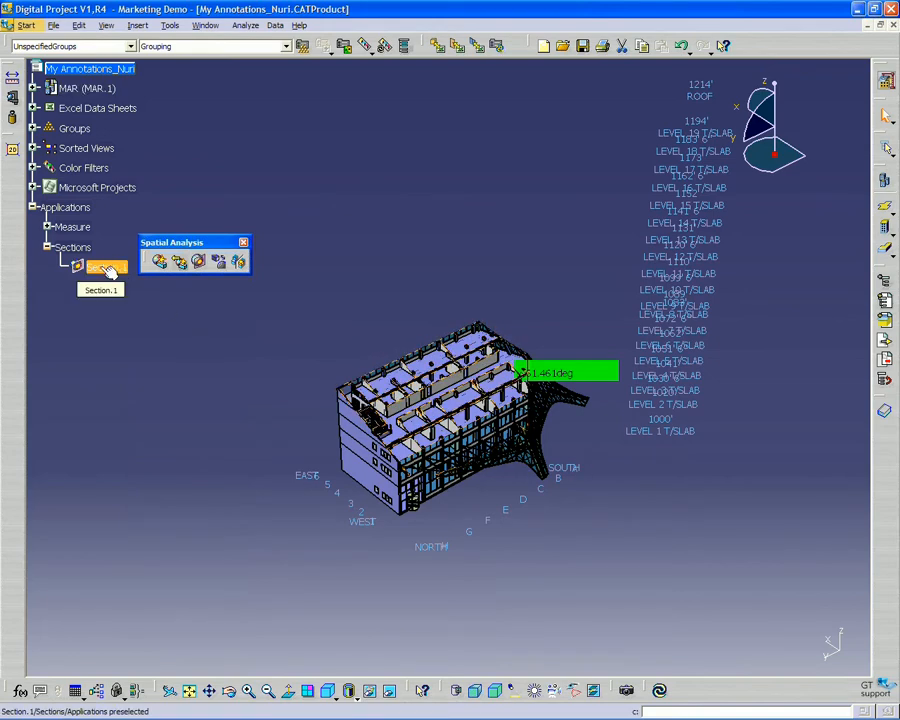
pyautogui.rightClick(100, 264)
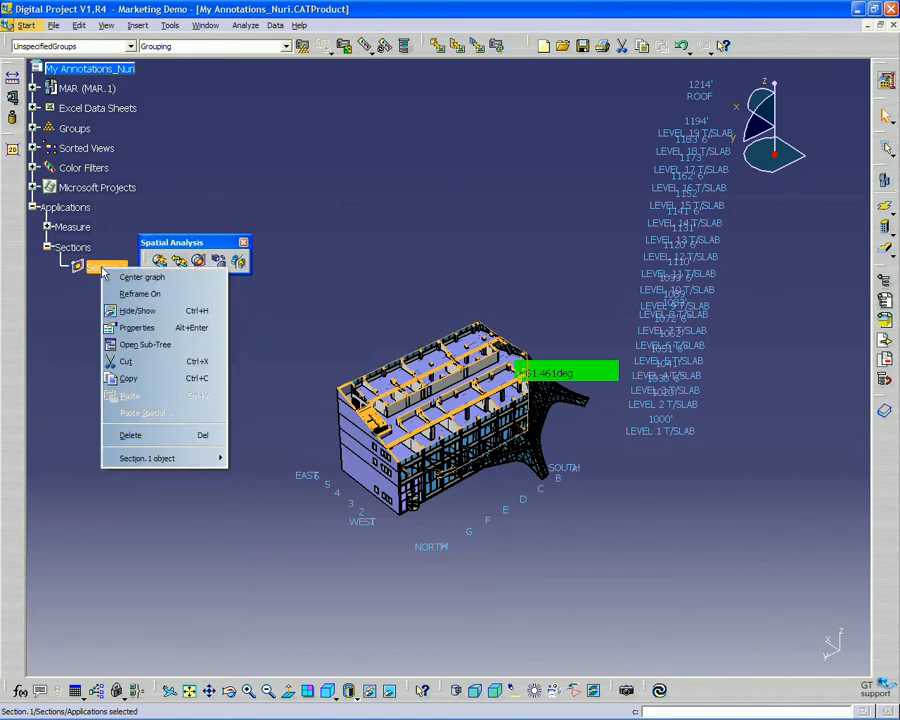
pyautogui.moveTo(138, 310)
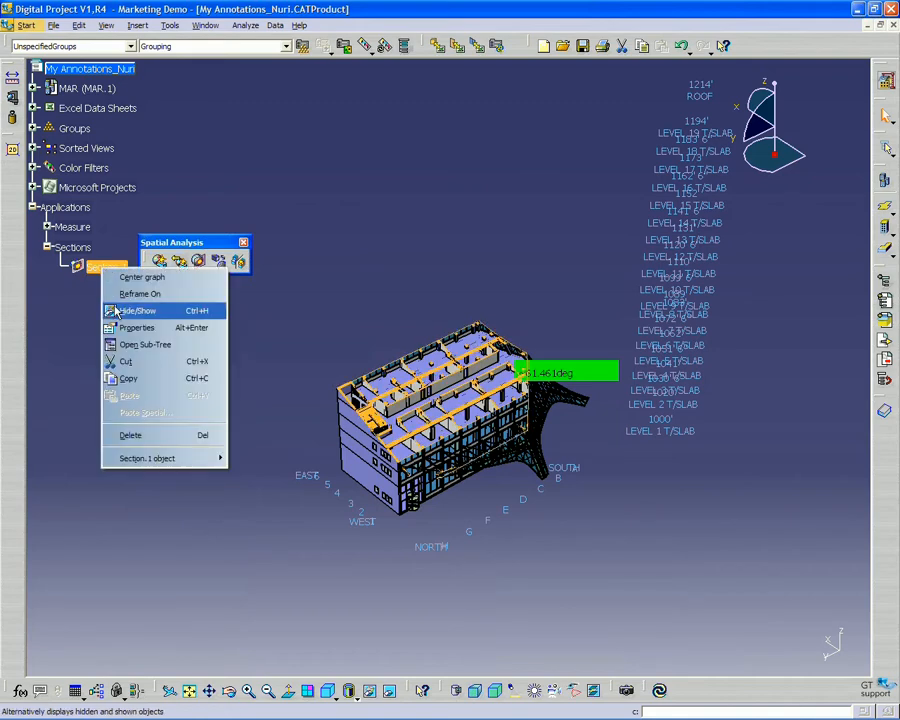
pyautogui.moveTo(154, 292)
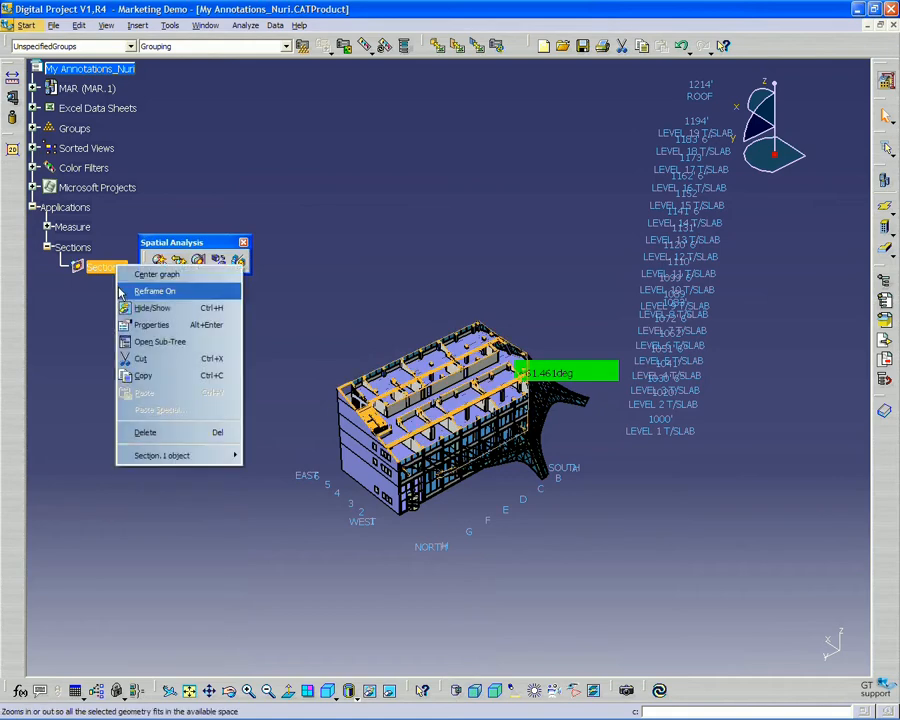
pyautogui.click(154, 292)
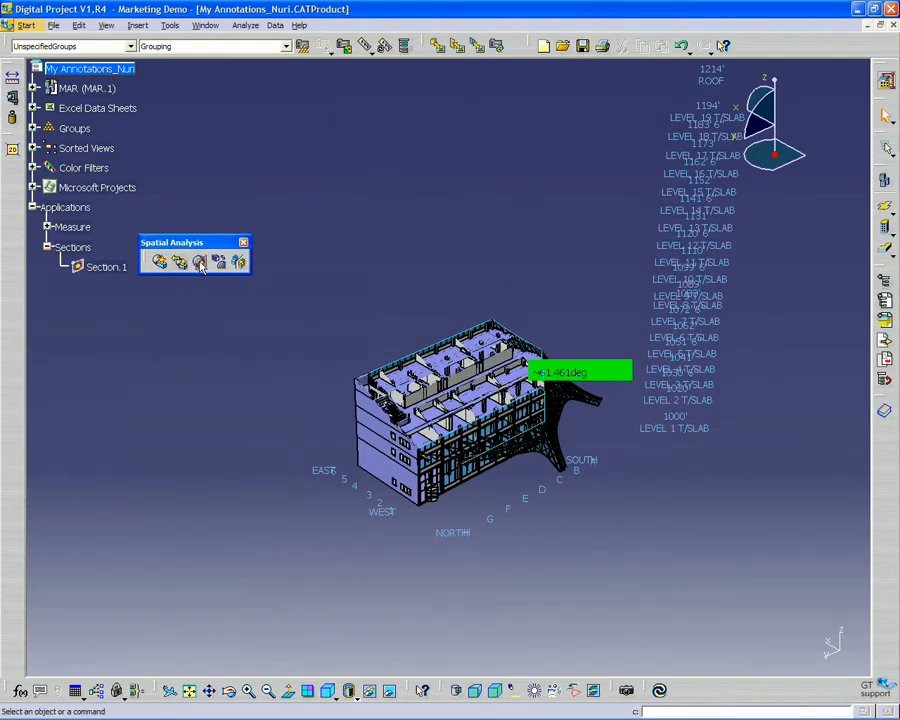
# Step: Create Section.2 with Volume Cut enabled and confirm it
pyautogui.click(200, 260)
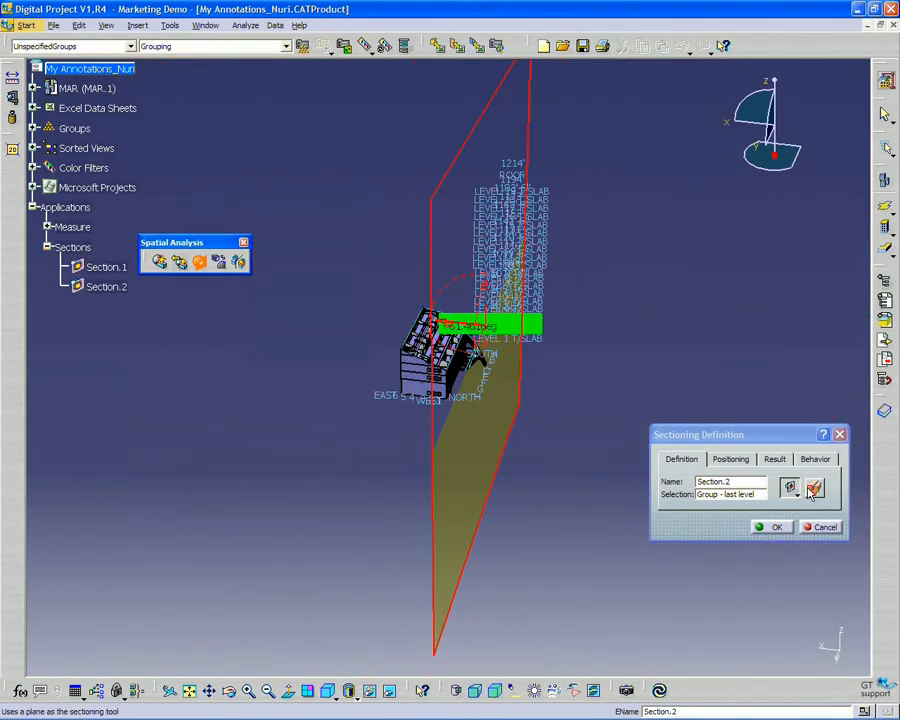
pyautogui.moveTo(816, 488)
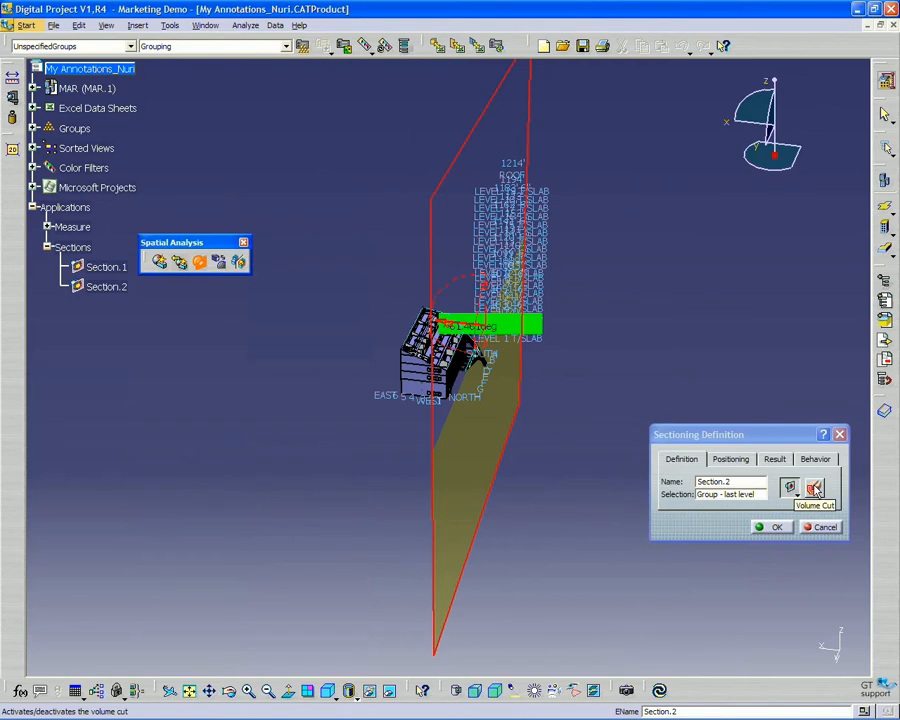
pyautogui.click(812, 488)
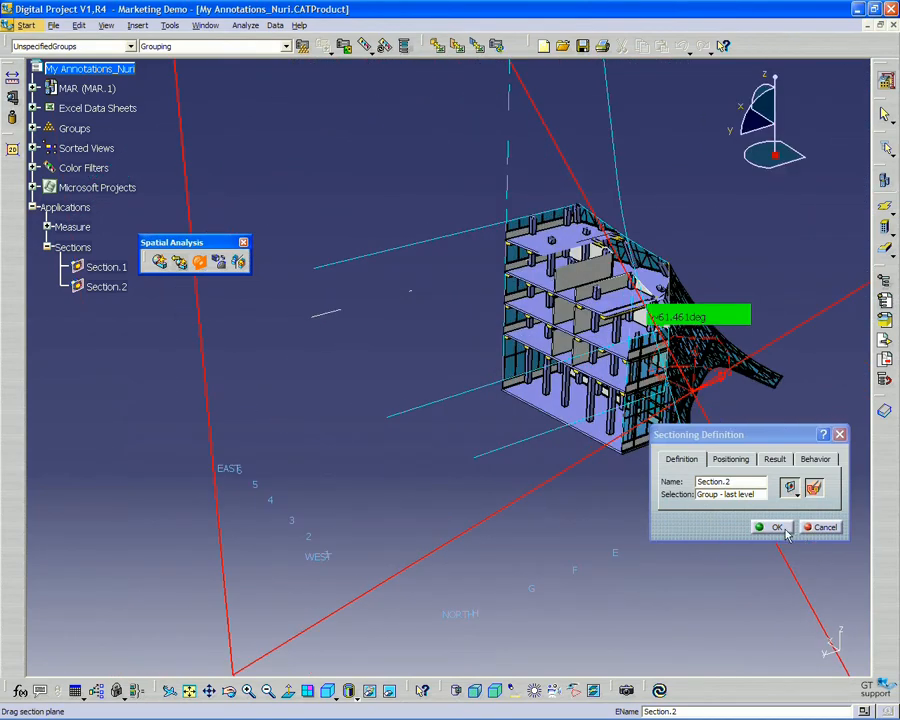
pyautogui.click(776, 528)
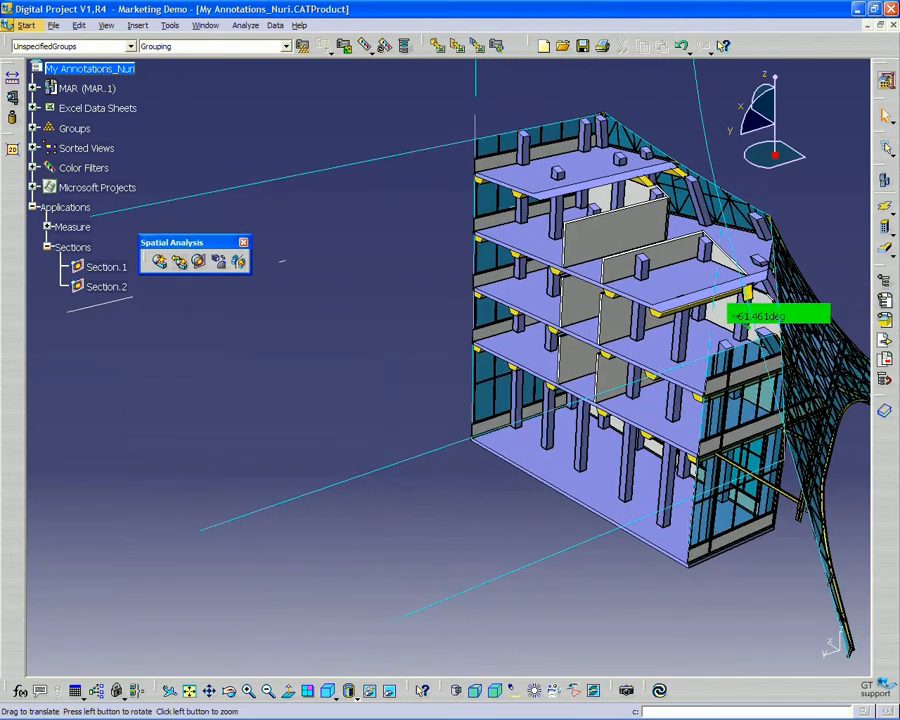
# Step: Create Section.3 and move its plane across the tower
pyautogui.click(178, 260)
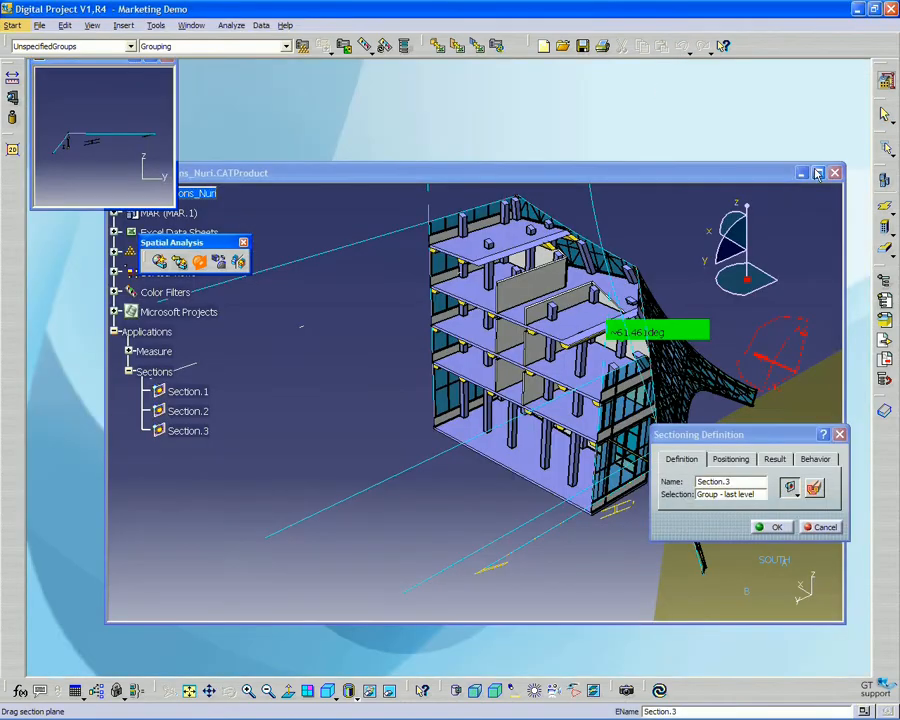
pyautogui.click(820, 172)
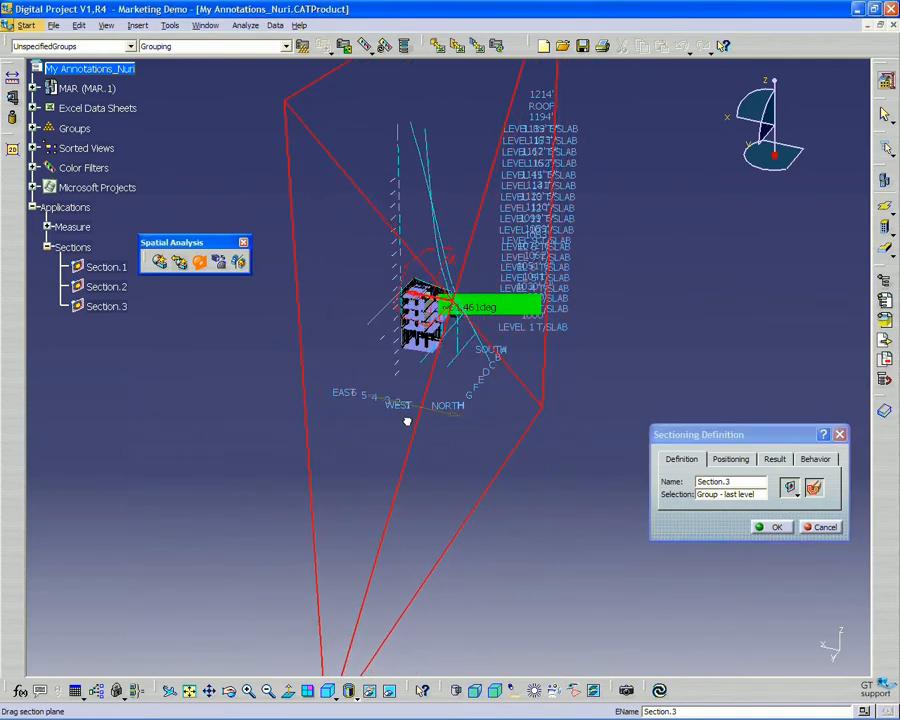
pyautogui.moveTo(408, 420); pyautogui.dragTo(368, 388)
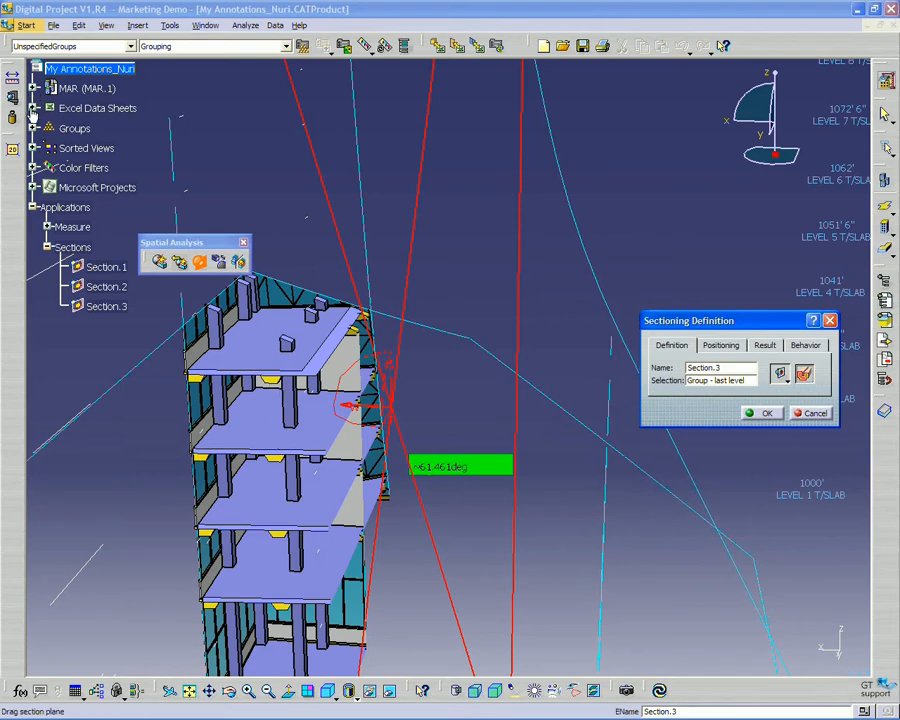
# Step: Expand MAR, MAR_SIT and MAR_B01 in the tree and close Section.3's definition
pyautogui.click(32, 88)
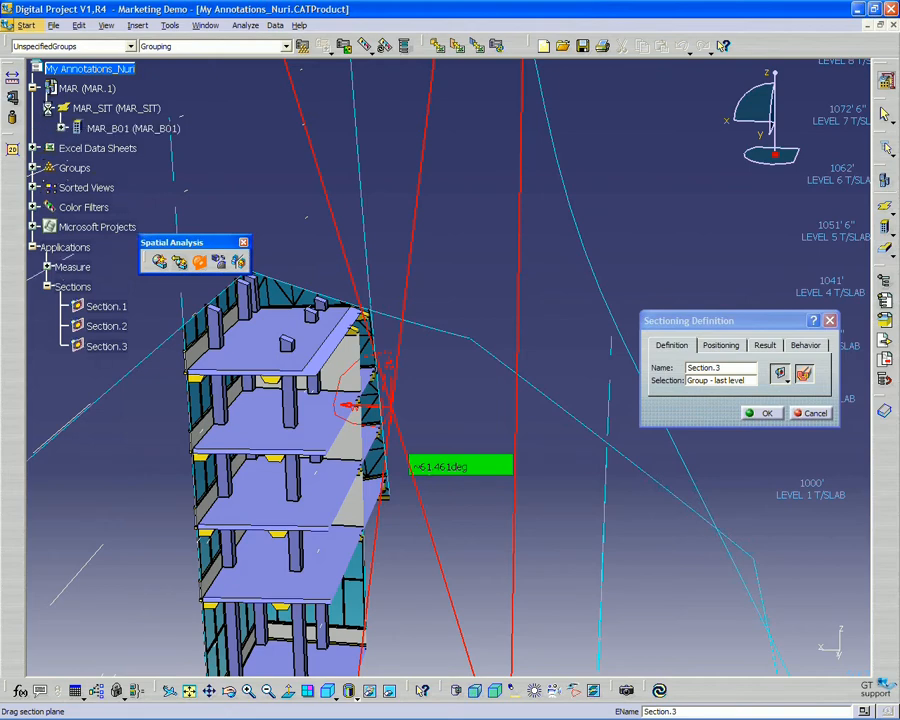
pyautogui.click(76, 128)
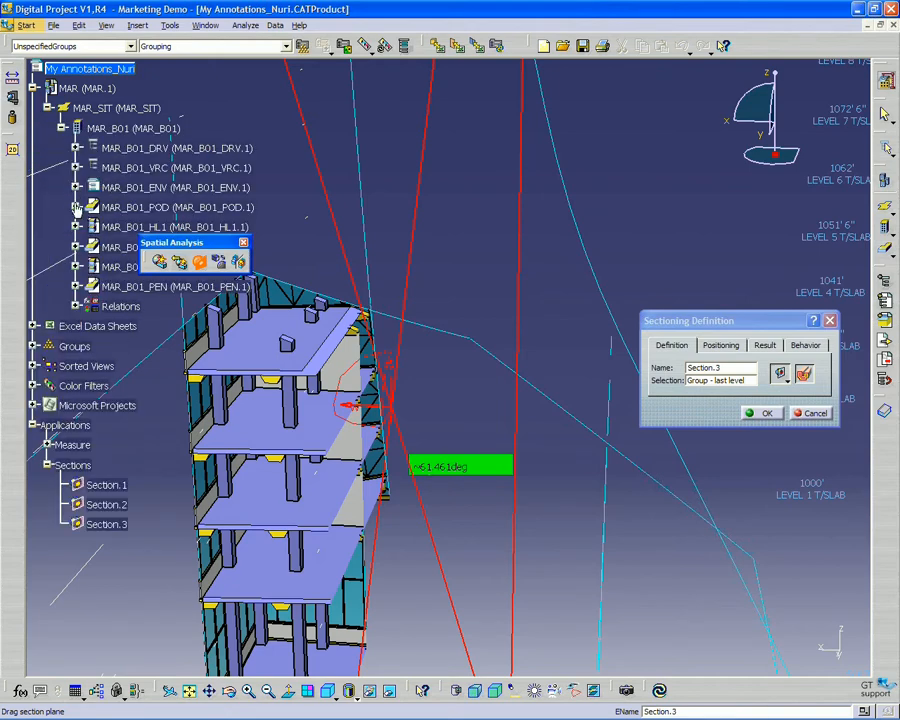
pyautogui.rightClick(178, 206)
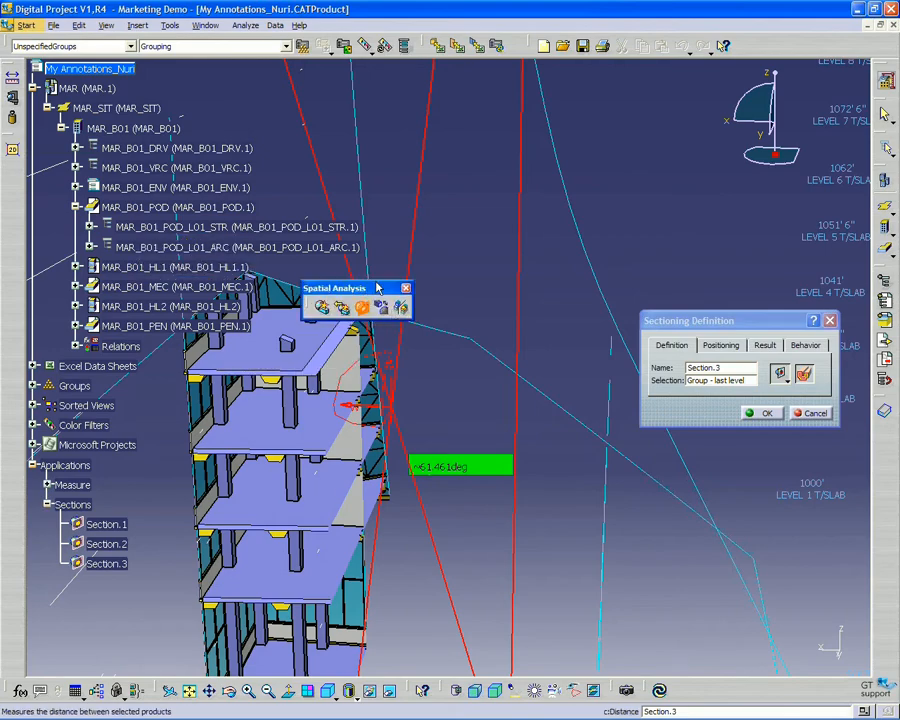
pyautogui.moveTo(344, 288); pyautogui.dragTo(336, 260)
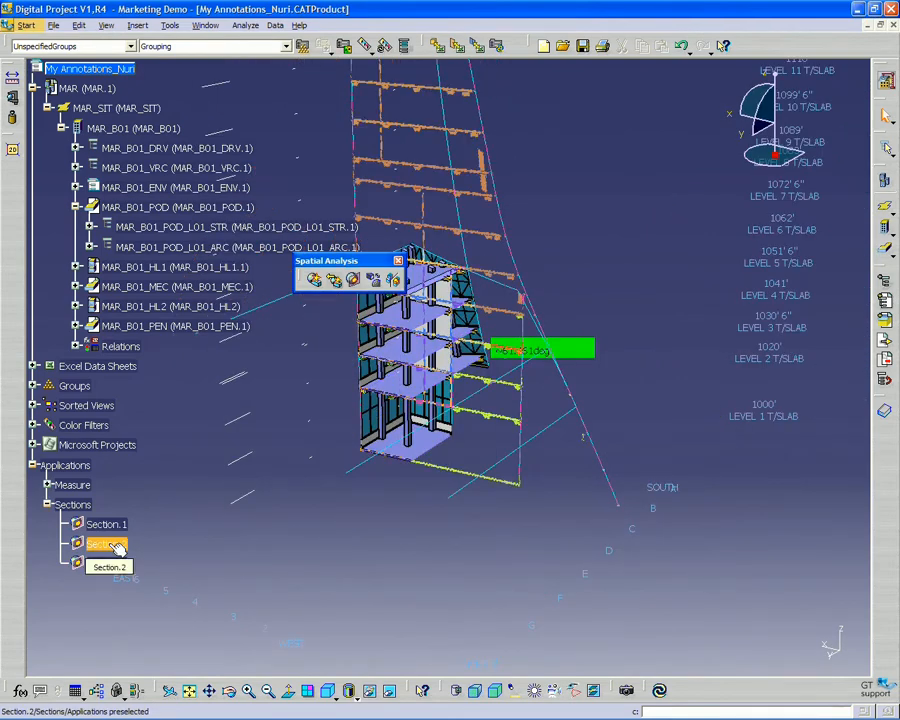
# Step: Hide Section.2 and Section.1 via Hide/Show, then select Section.3 in the tree
pyautogui.rightClick(104, 544)
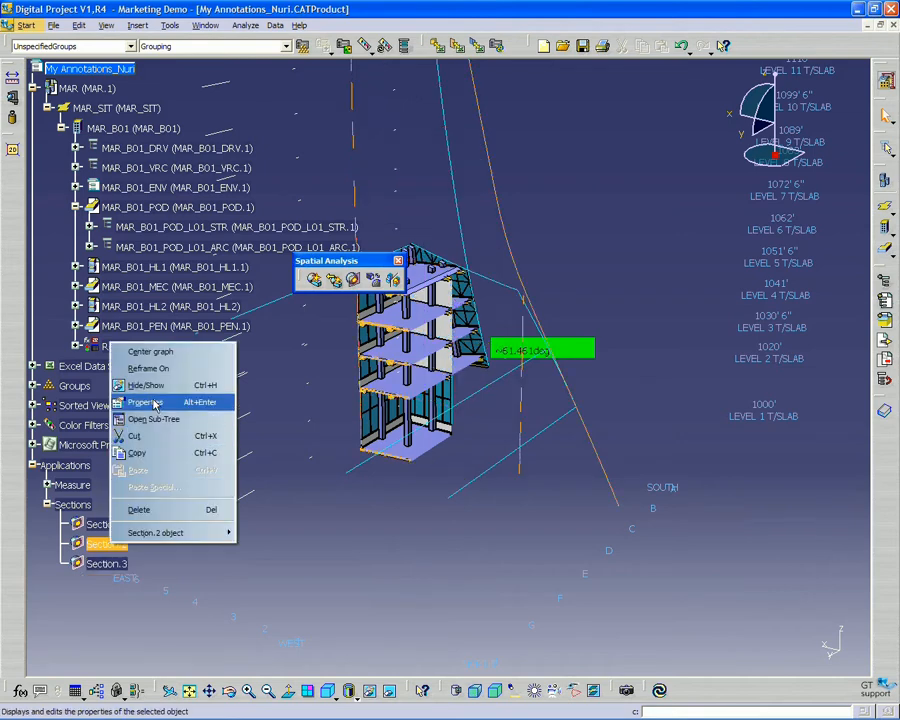
pyautogui.moveTo(144, 384)
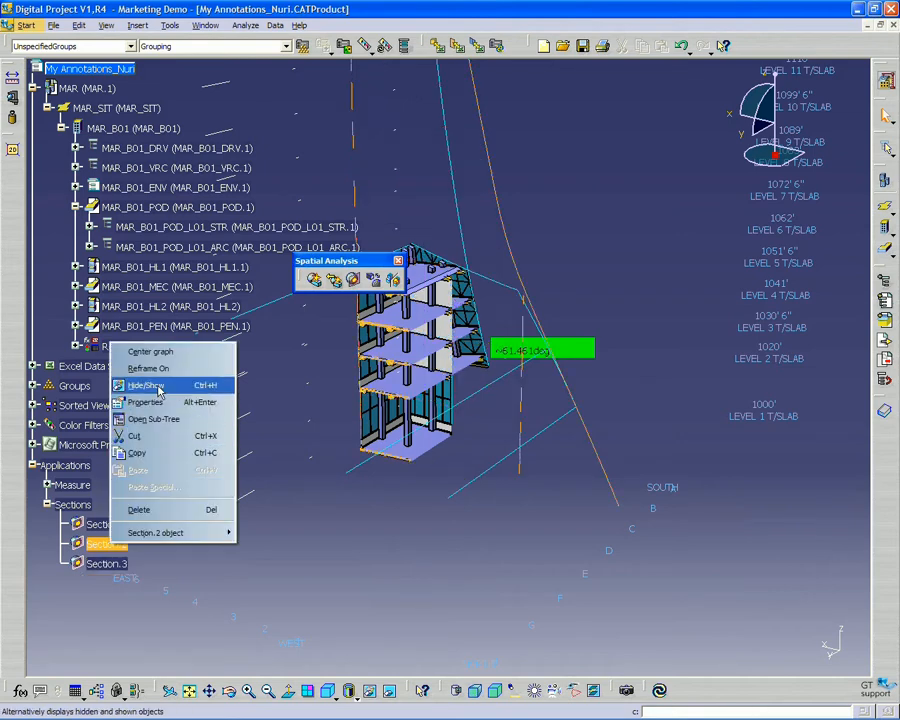
pyautogui.click(148, 384)
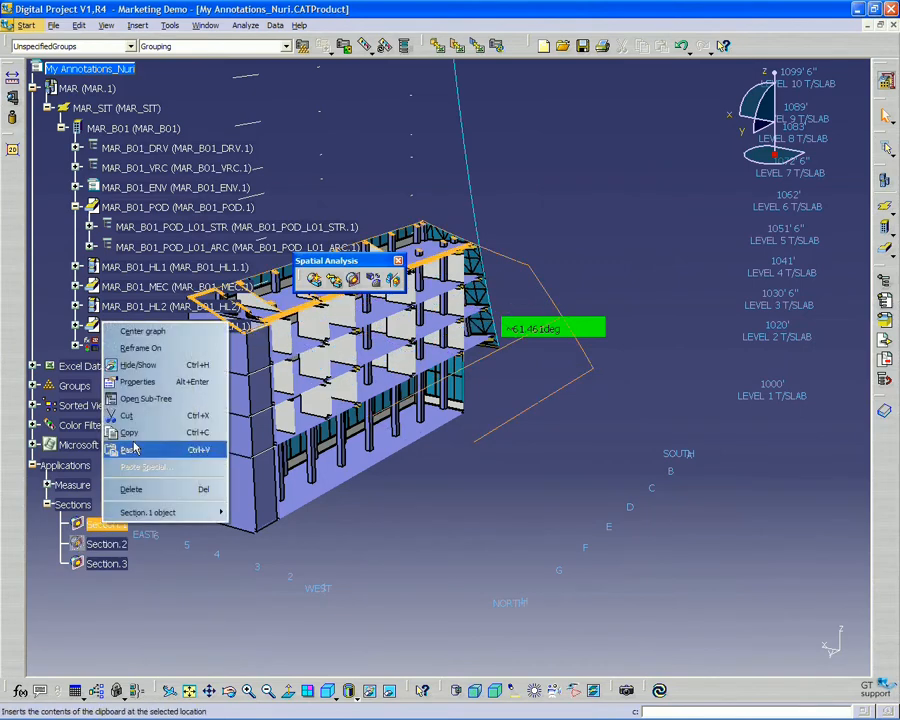
pyautogui.click(128, 448)
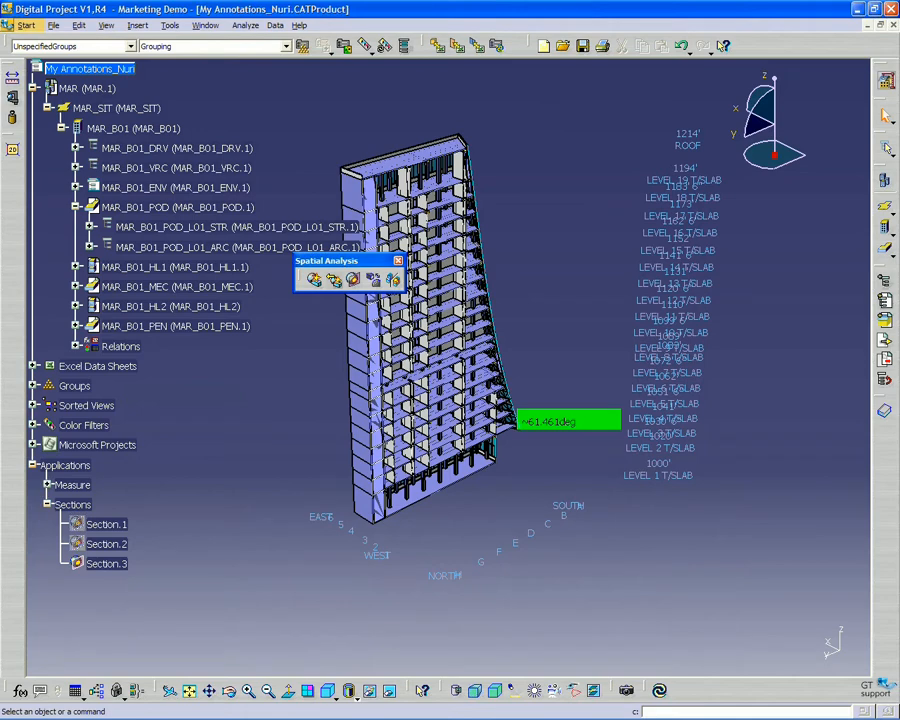
pyautogui.moveTo(100, 584)
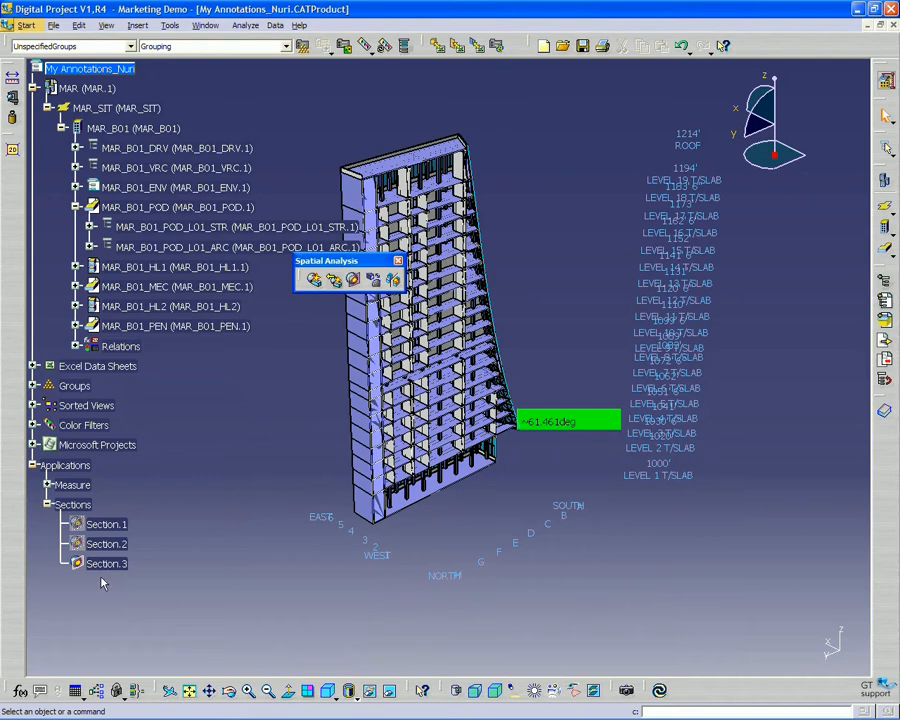
pyautogui.click(106, 564)
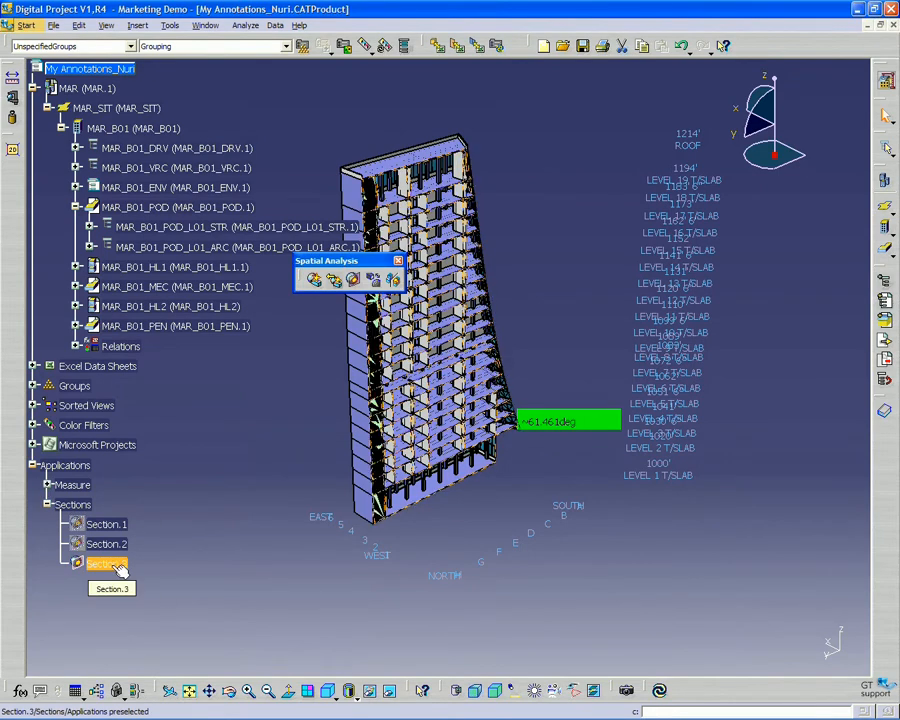
pyautogui.click(104, 564)
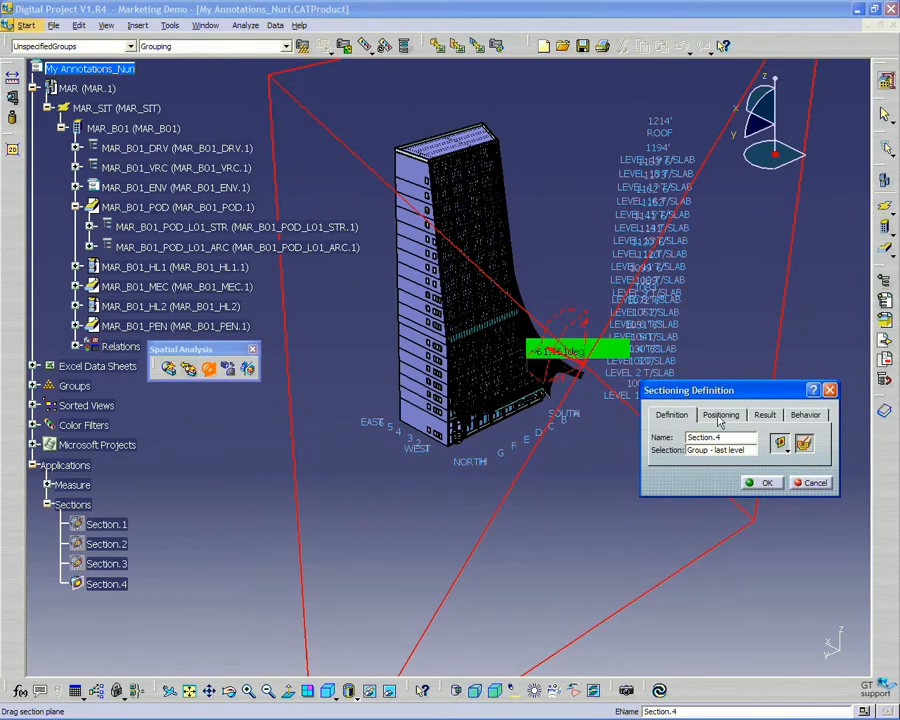
# Step: Bring up the Positioning constraints for the new Section.4
pyautogui.click(720, 414)
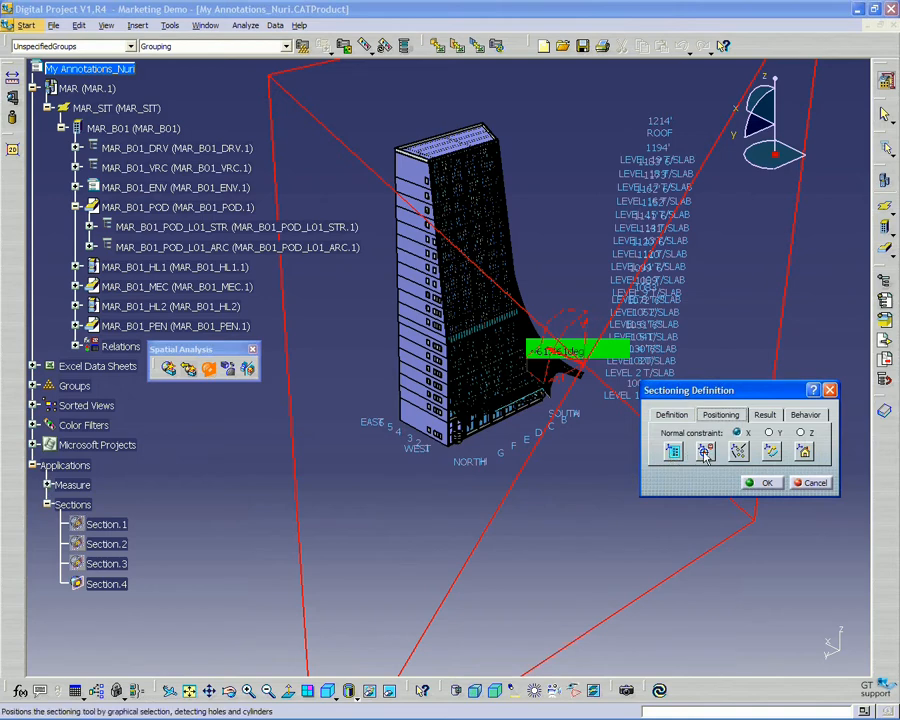
pyautogui.moveTo(704, 452)
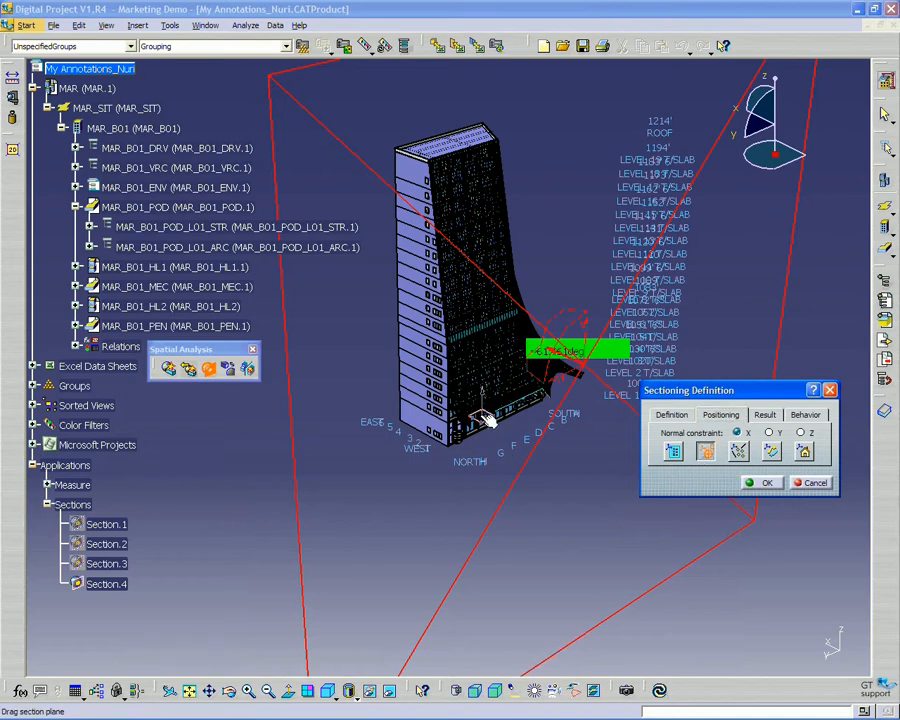
pyautogui.moveTo(436, 356)
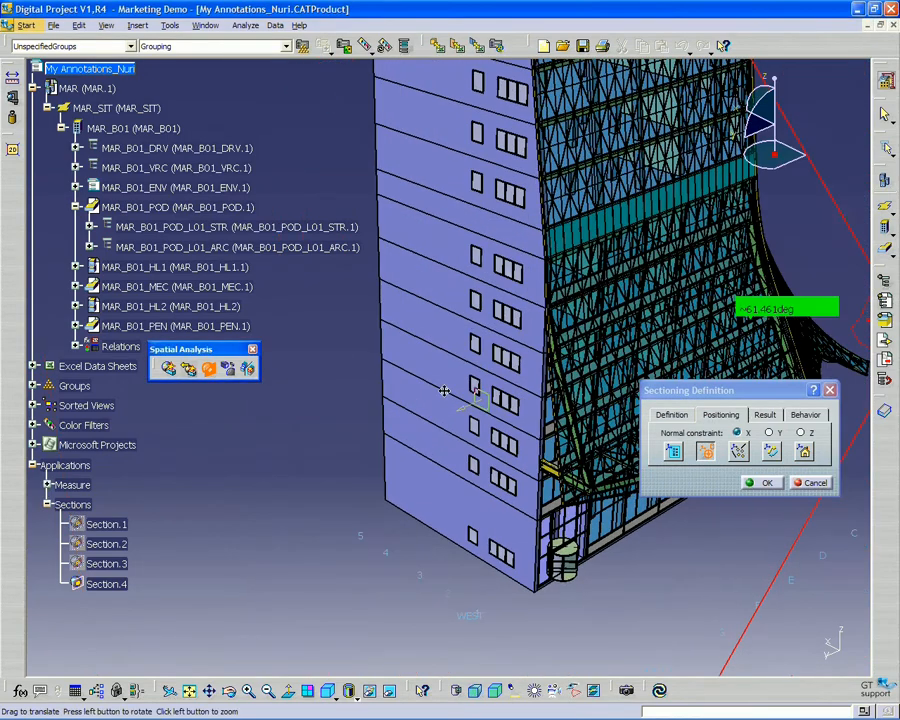
# Step: Align Section.4's plane to a lower facade wall face and slide it toward the atrium framing
pyautogui.moveTo(470, 390); pyautogui.dragTo(470, 510)
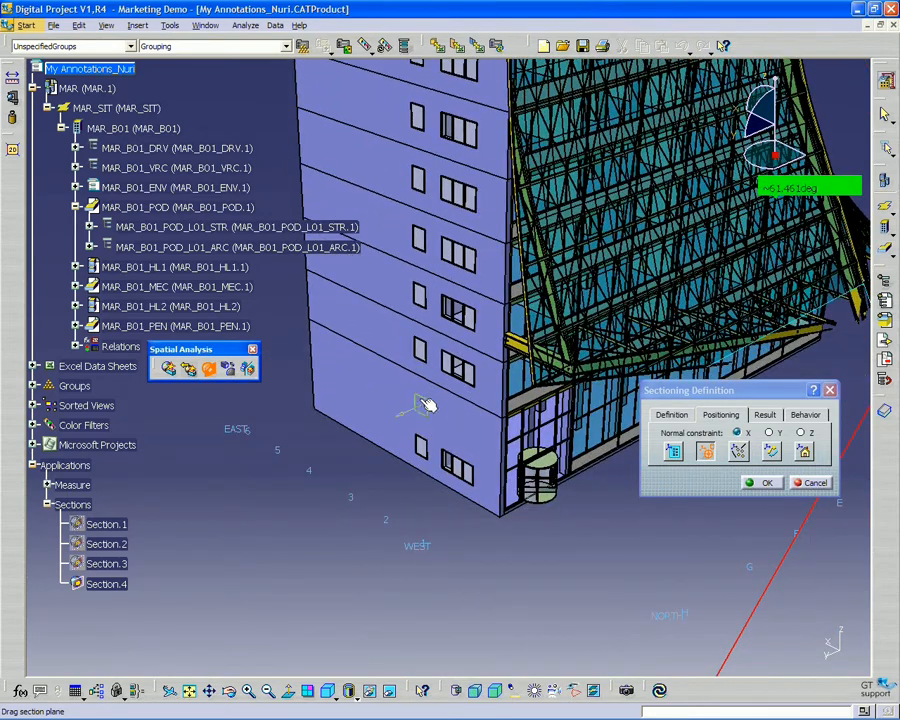
pyautogui.moveTo(400, 400)
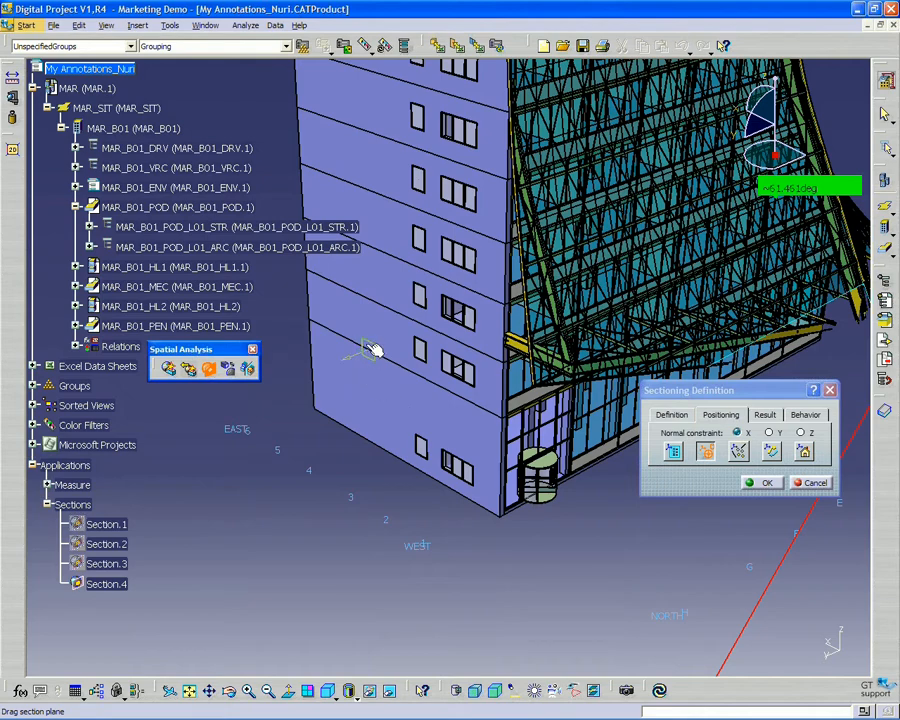
pyautogui.moveTo(390, 388)
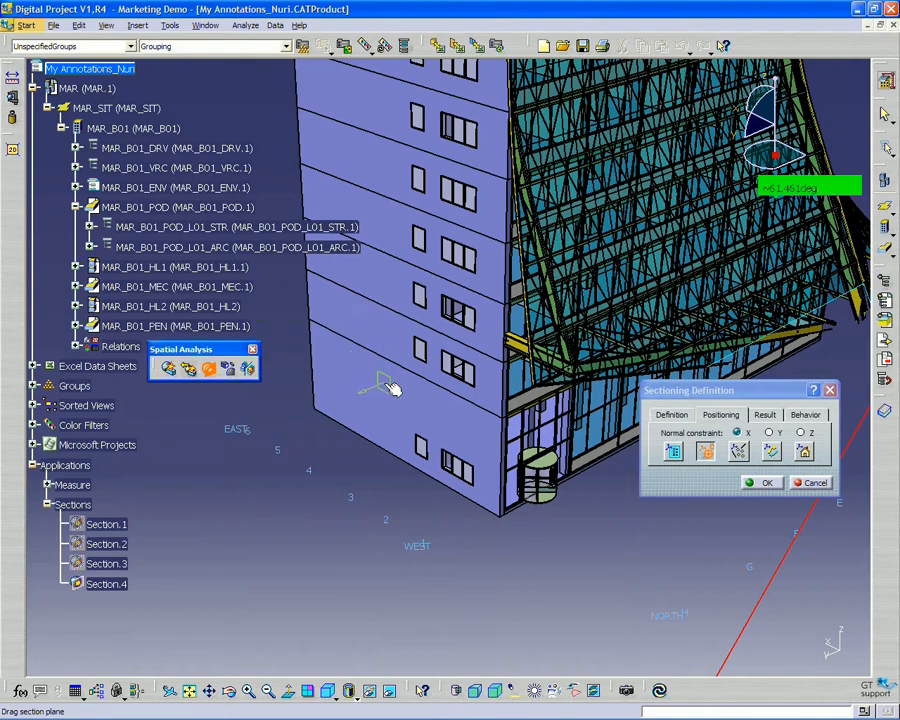
pyautogui.click(780, 432)
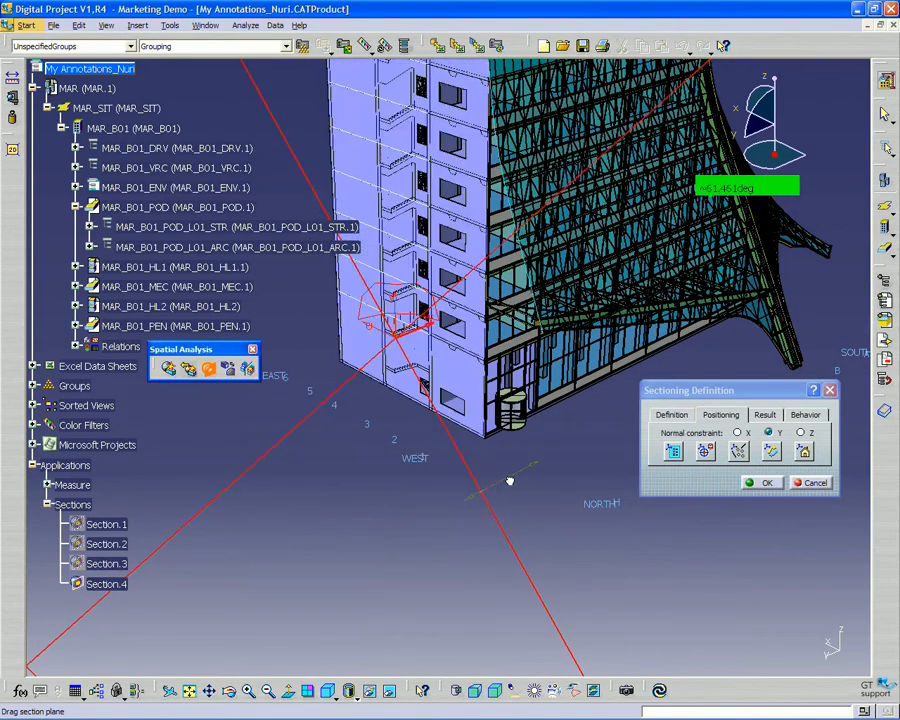
pyautogui.moveTo(510, 480); pyautogui.dragTo(590, 436)
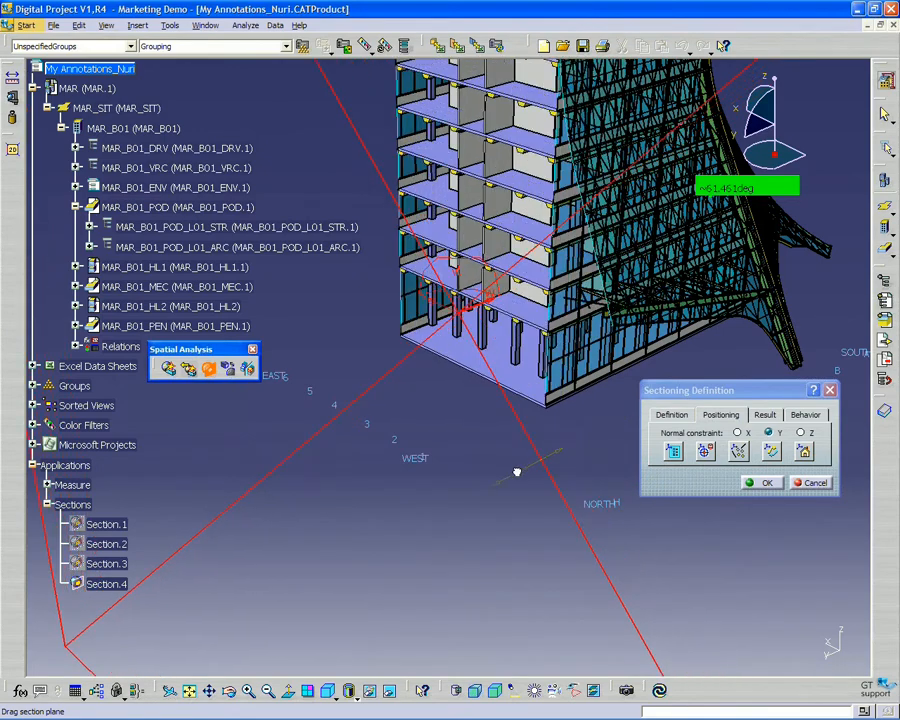
pyautogui.moveTo(516, 472); pyautogui.dragTo(476, 490)
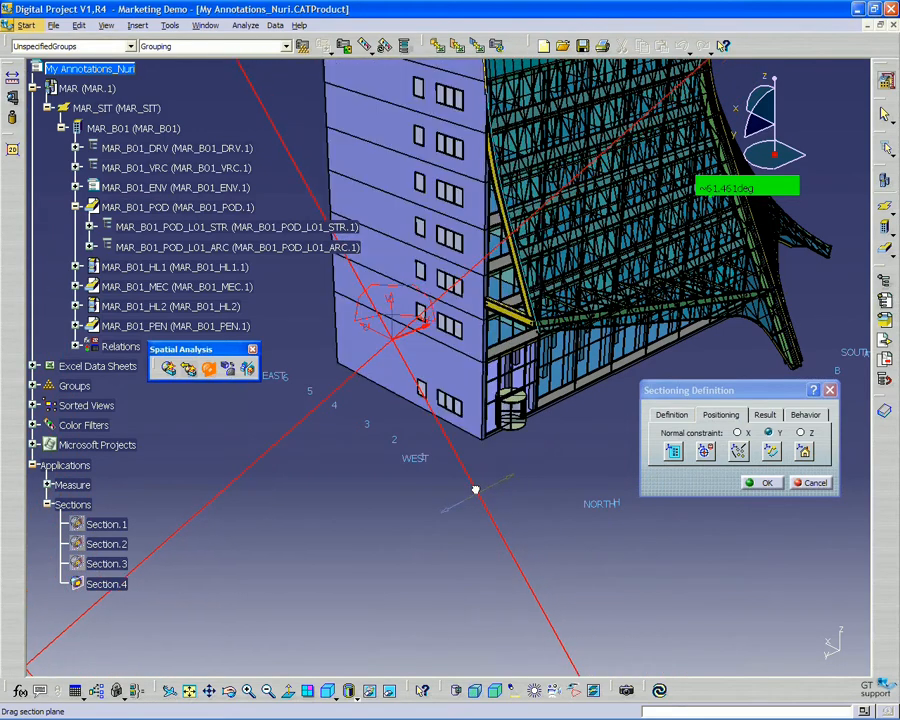
pyautogui.moveTo(476, 490); pyautogui.dragTo(452, 500)
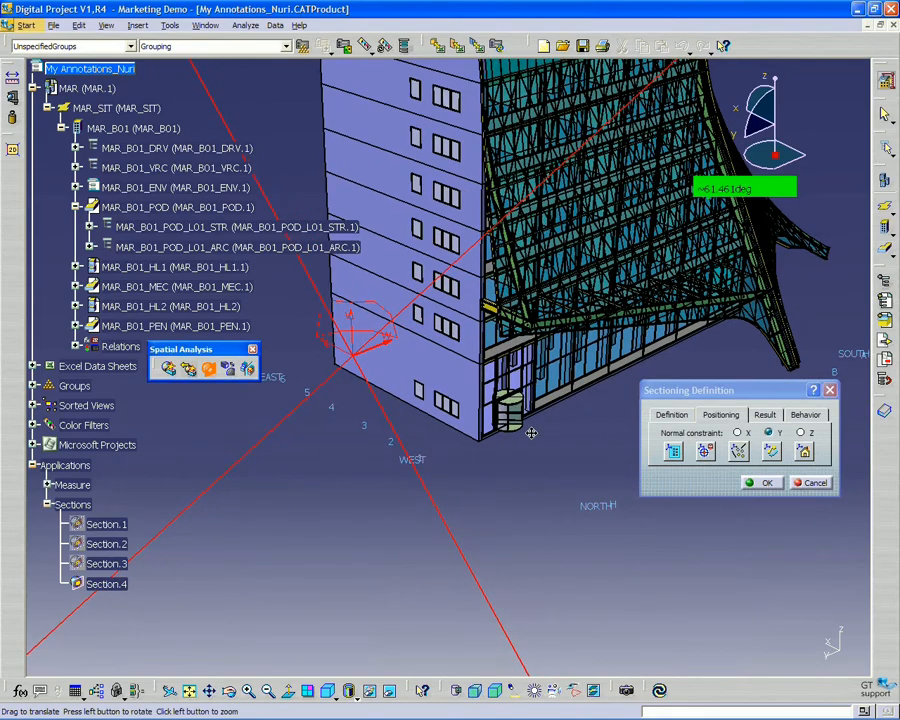
pyautogui.moveTo(510, 420); pyautogui.dragTo(560, 290)
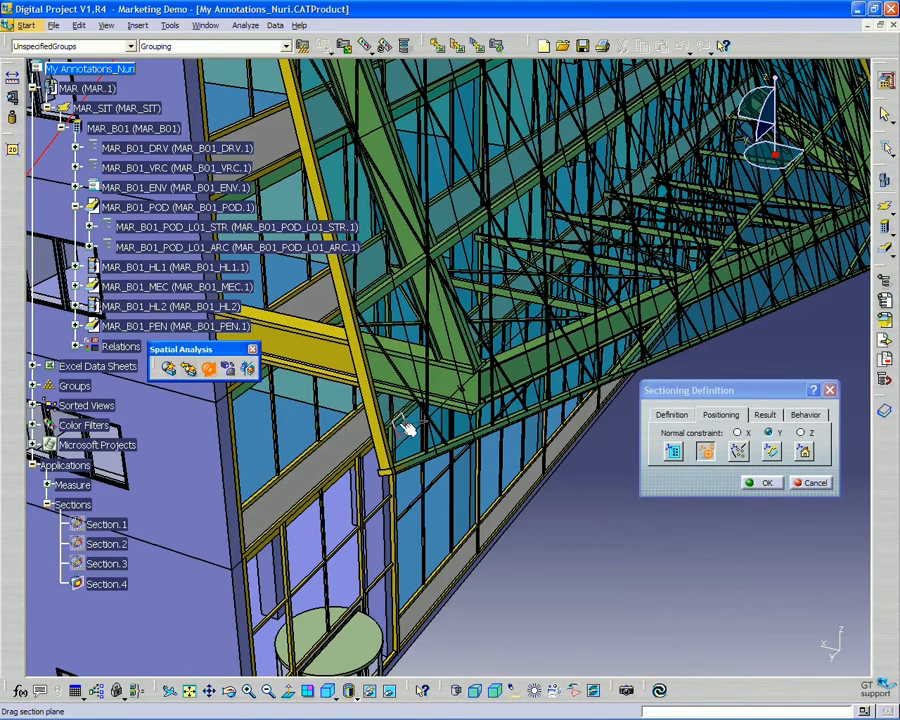
pyautogui.moveTo(404, 420)
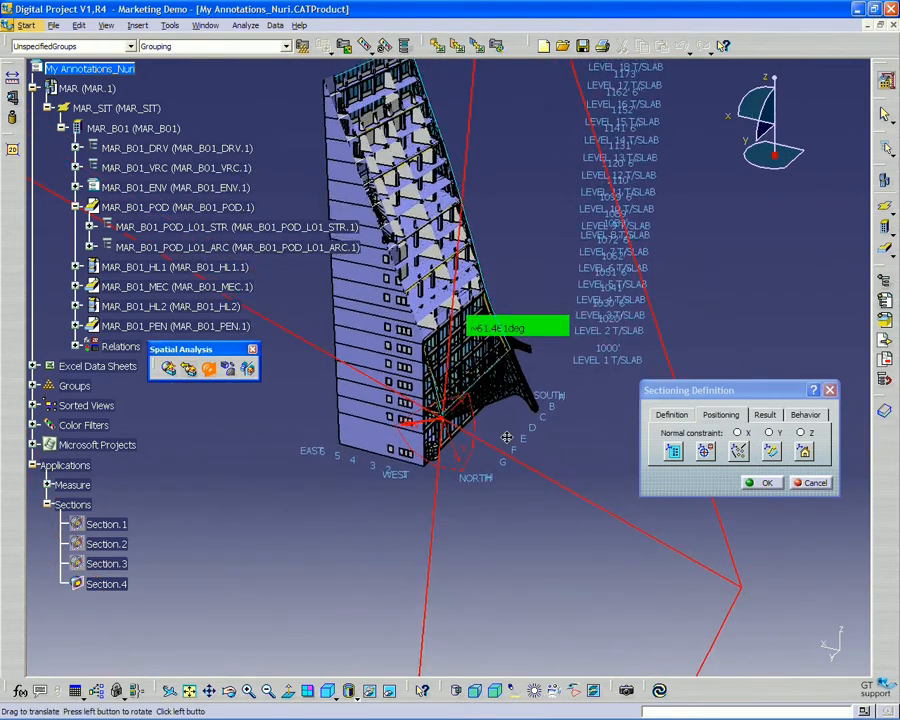
# Step: Rotate and zoom the view to inspect the angled cut at the curtain-wall base
pyautogui.moveTo(508, 438); pyautogui.dragTo(500, 516)
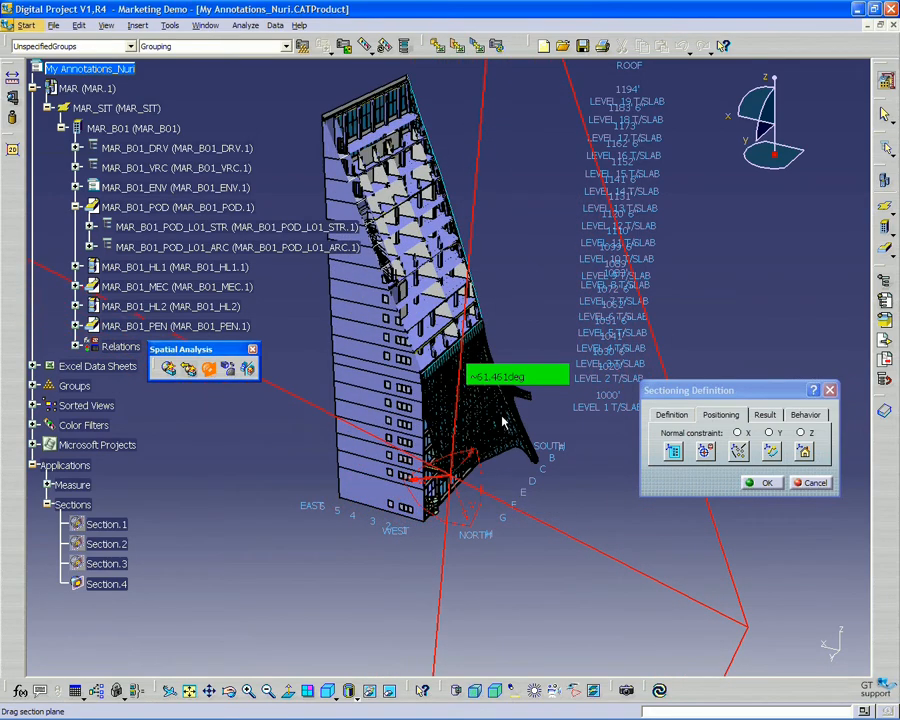
pyautogui.moveTo(544, 470)
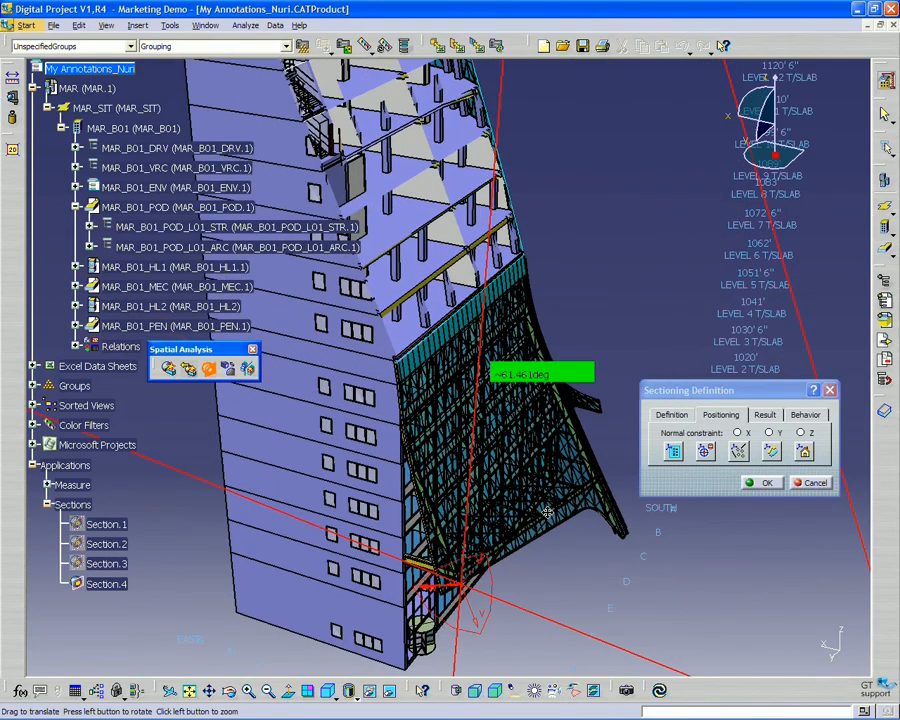
pyautogui.moveTo(548, 510); pyautogui.dragTo(466, 516)
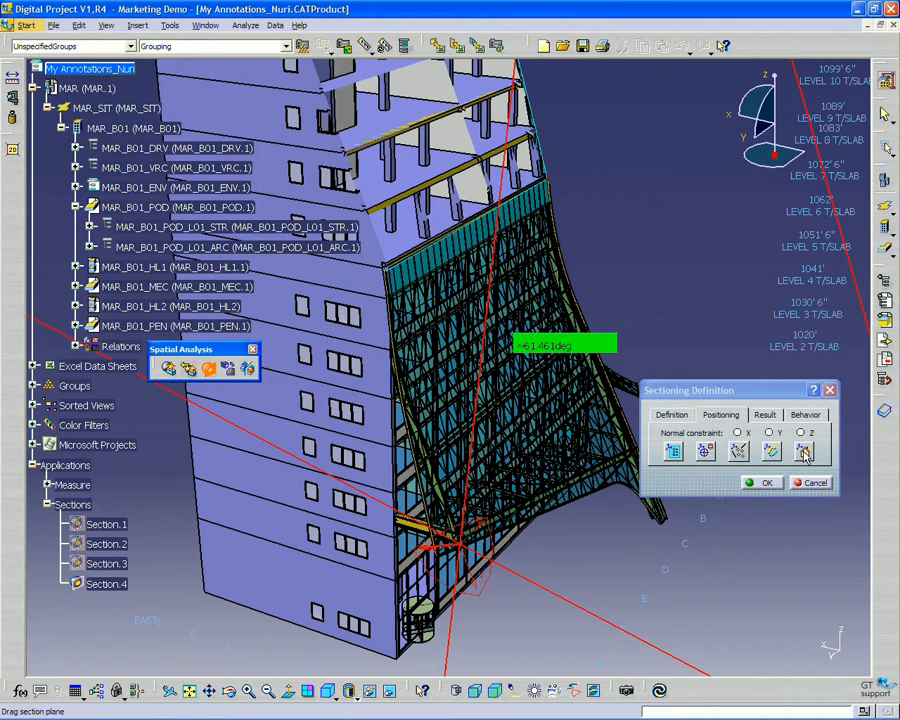
pyautogui.moveTo(510, 564)
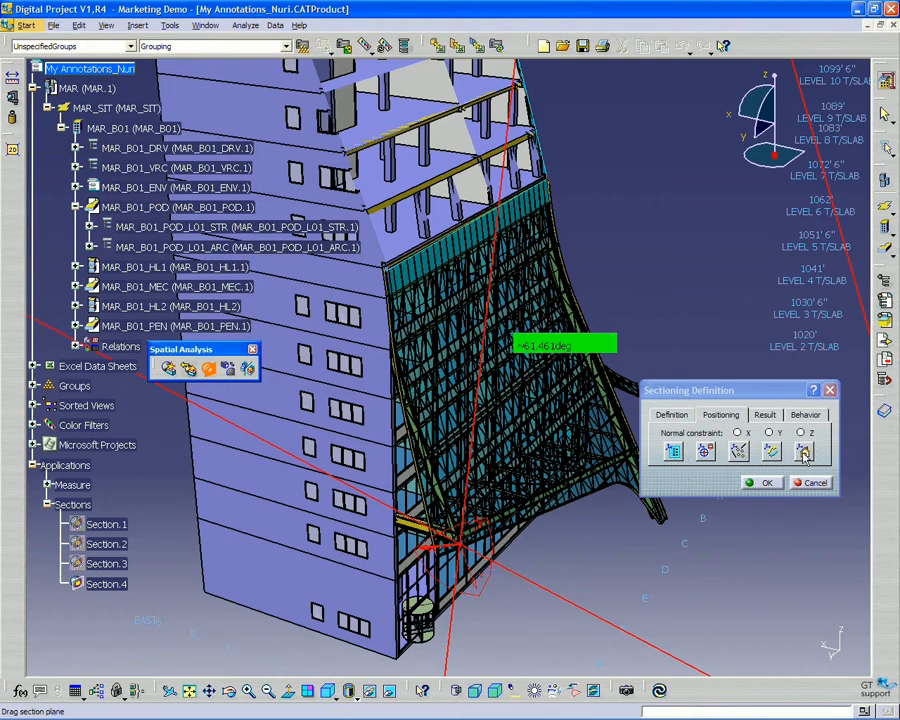
pyautogui.moveTo(804, 450)
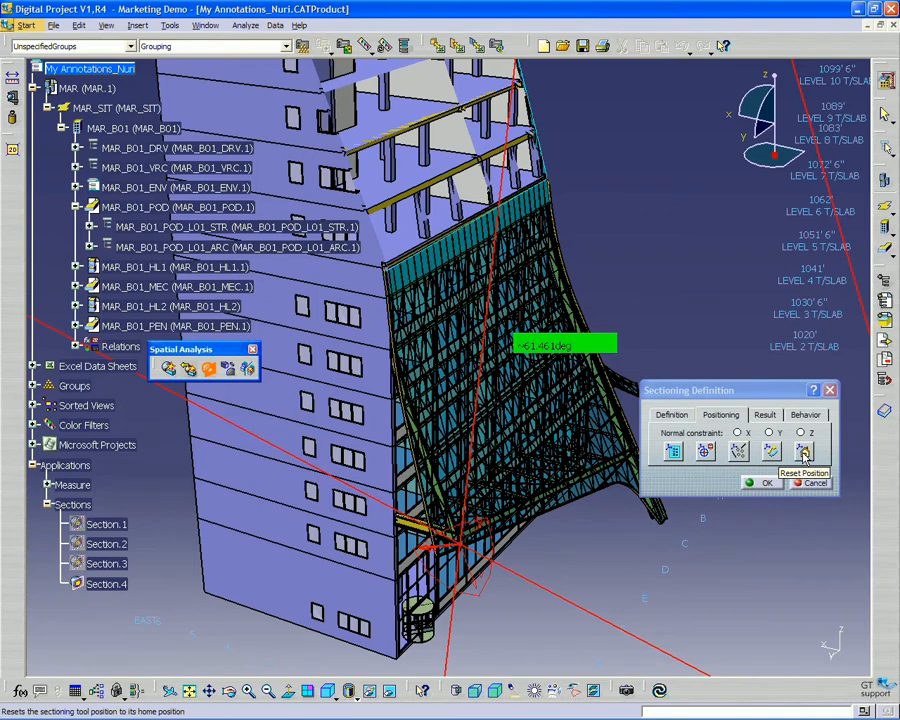
# Step: Reset Section.4's plane position, then toggle Invert Normal repeatedly to flip the cut side
pyautogui.click(804, 452)
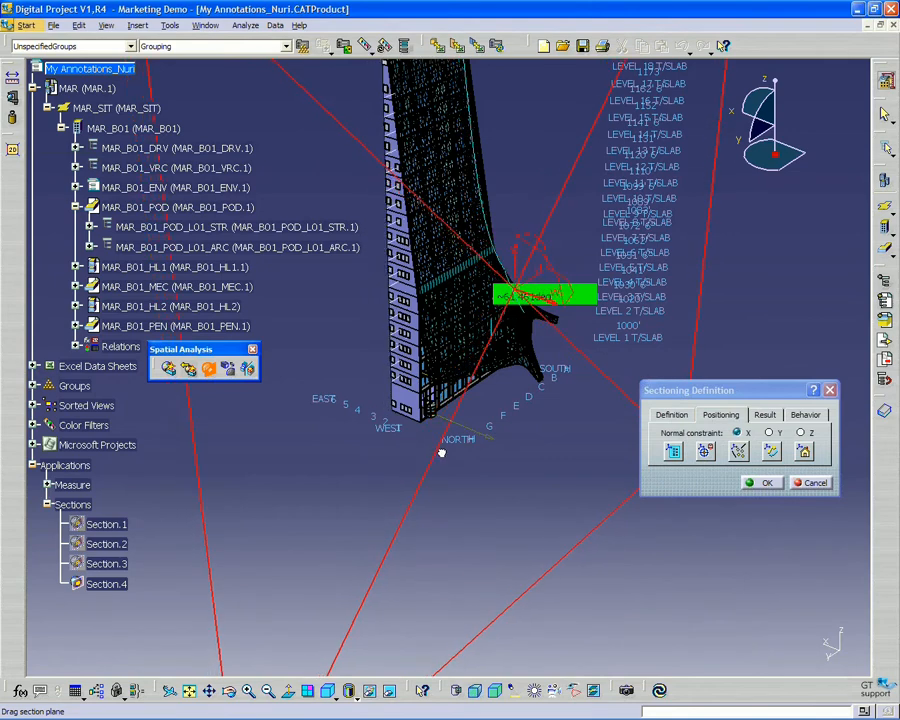
pyautogui.click(738, 452)
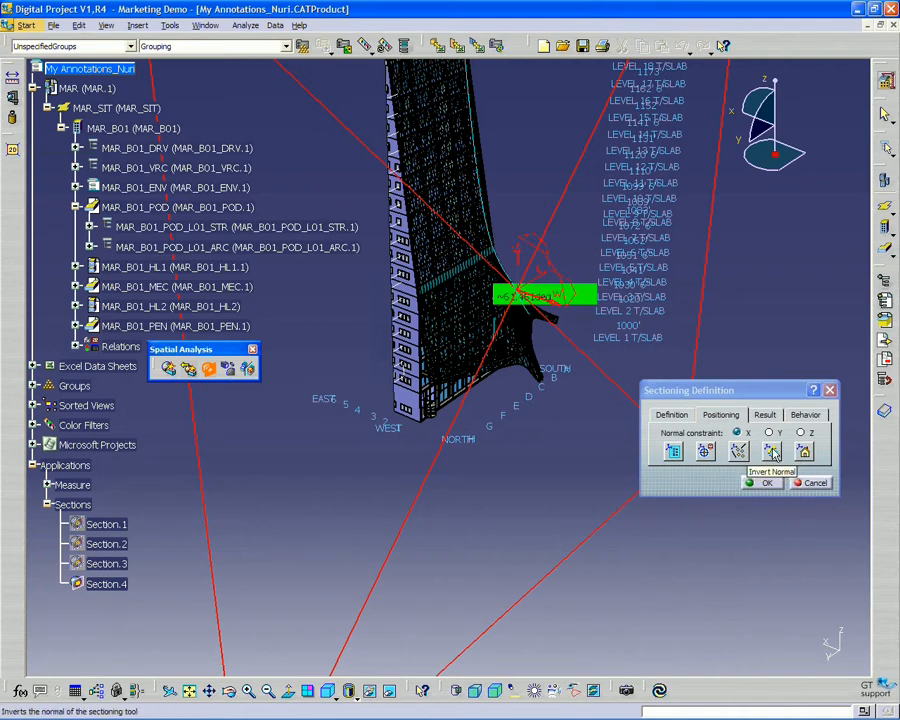
pyautogui.click(772, 452)
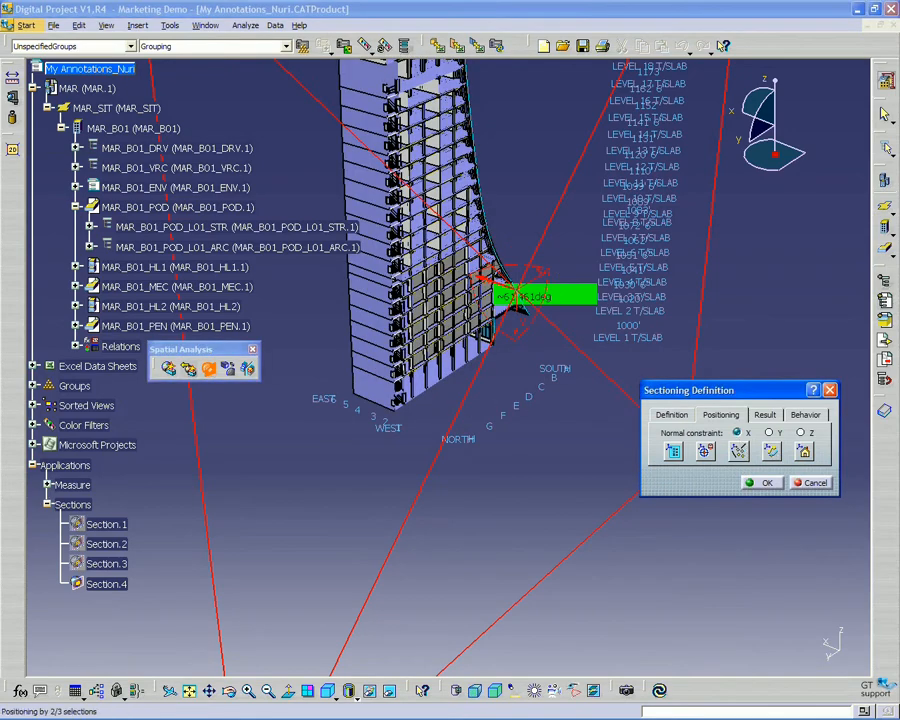
pyautogui.click(770, 452)
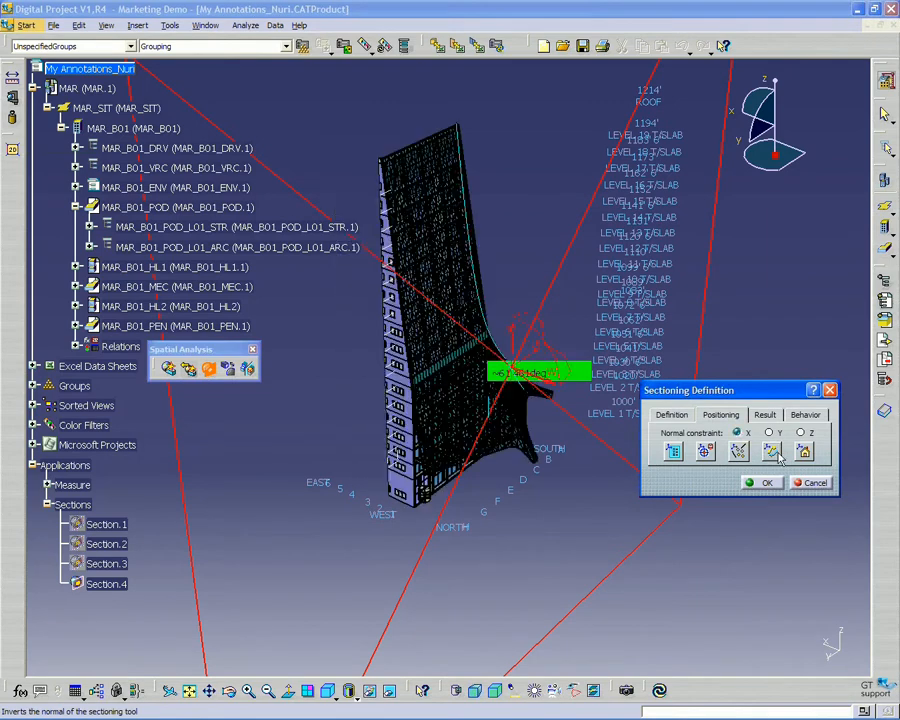
pyautogui.click(776, 450)
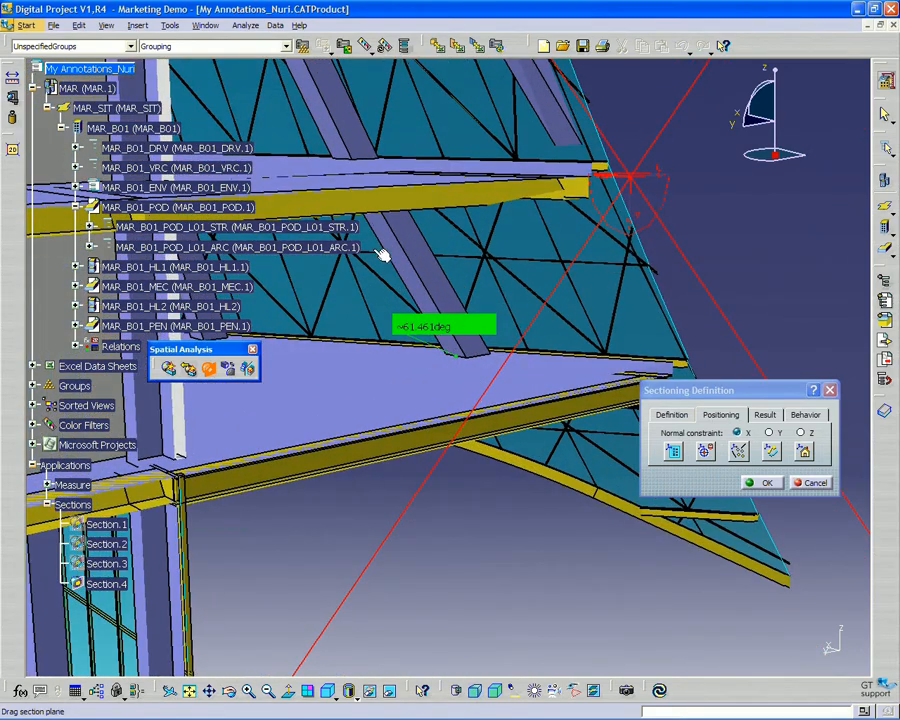
pyautogui.moveTo(466, 380)
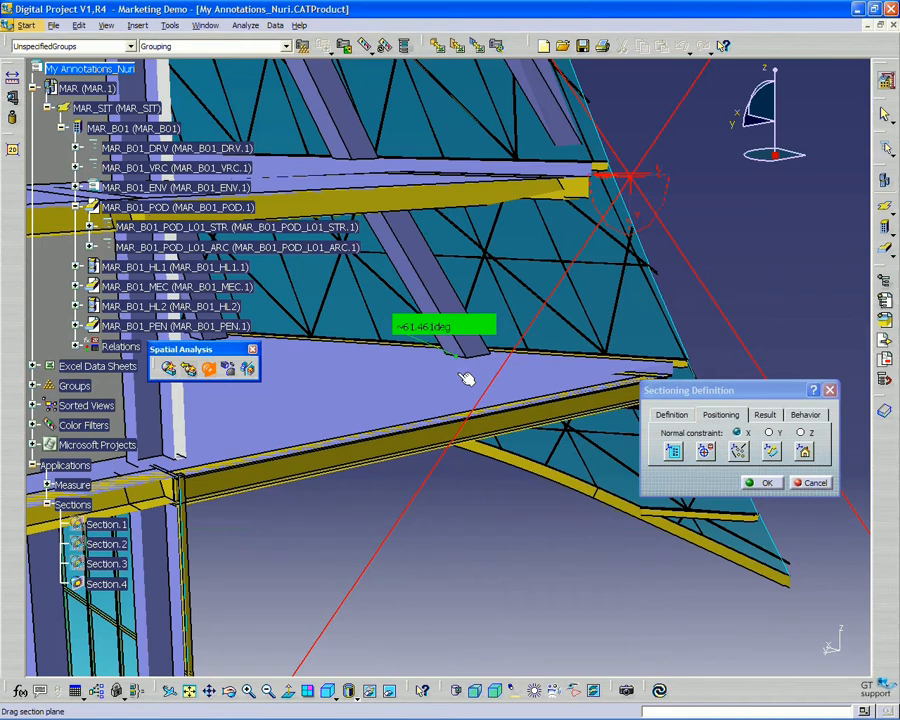
pyautogui.moveTo(490, 328)
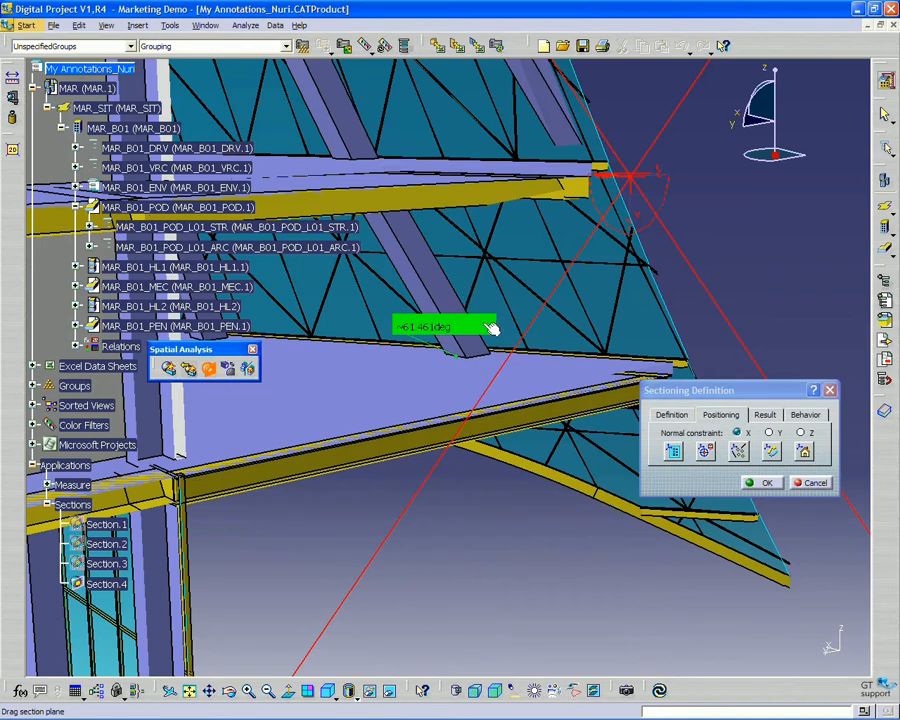